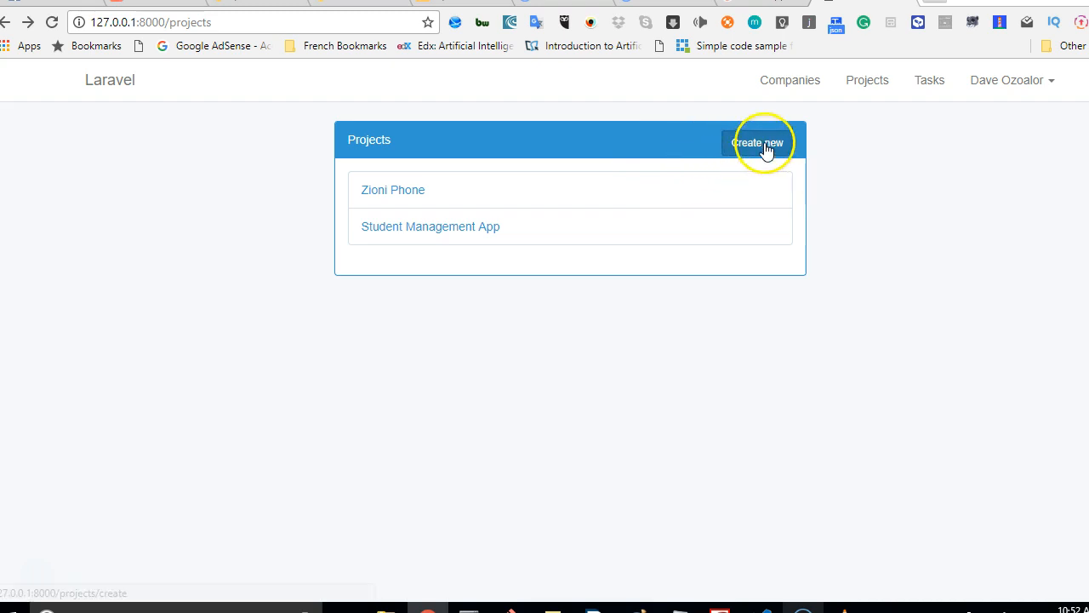
{"action": "mouse_move", "coordinate": [829, 177]}
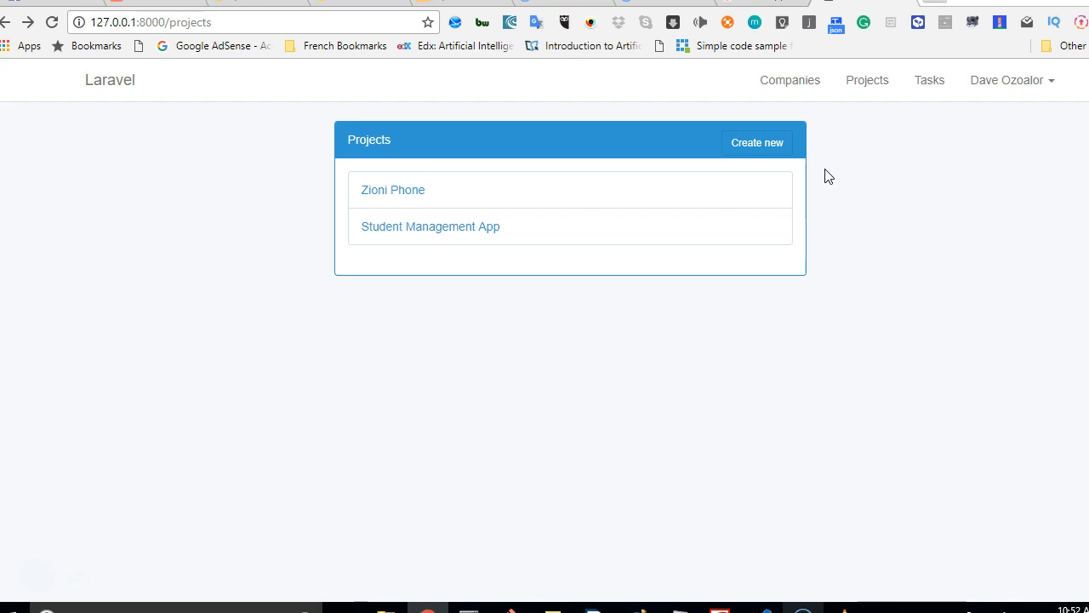
Change the index.blade.php Create new link from /companies to /projects/create.
{"action": "left_click", "coordinate": [756, 142]}
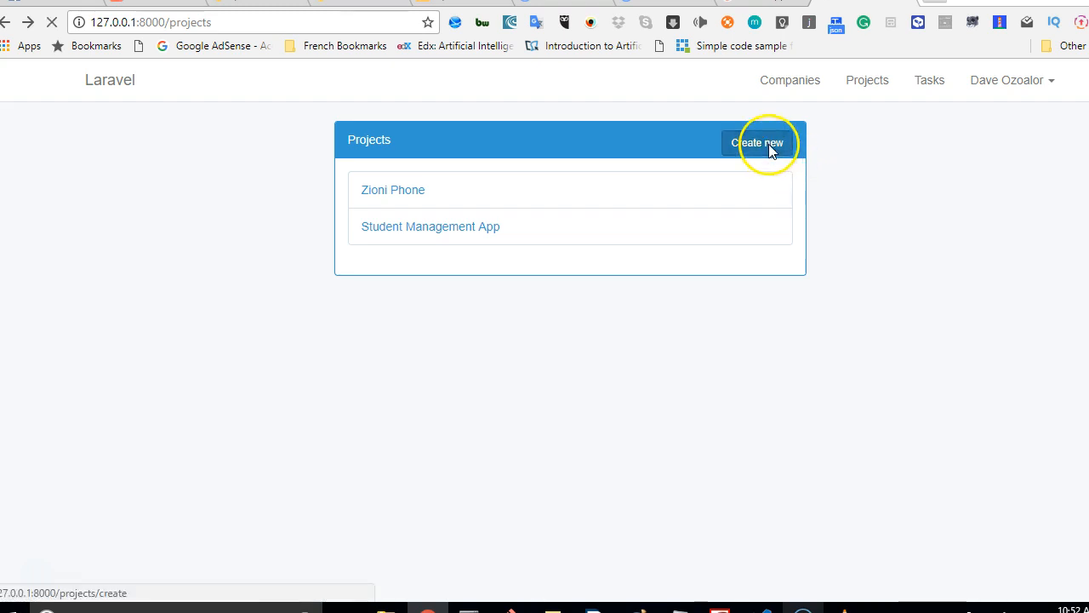
{"action": "left_click", "coordinate": [756, 142]}
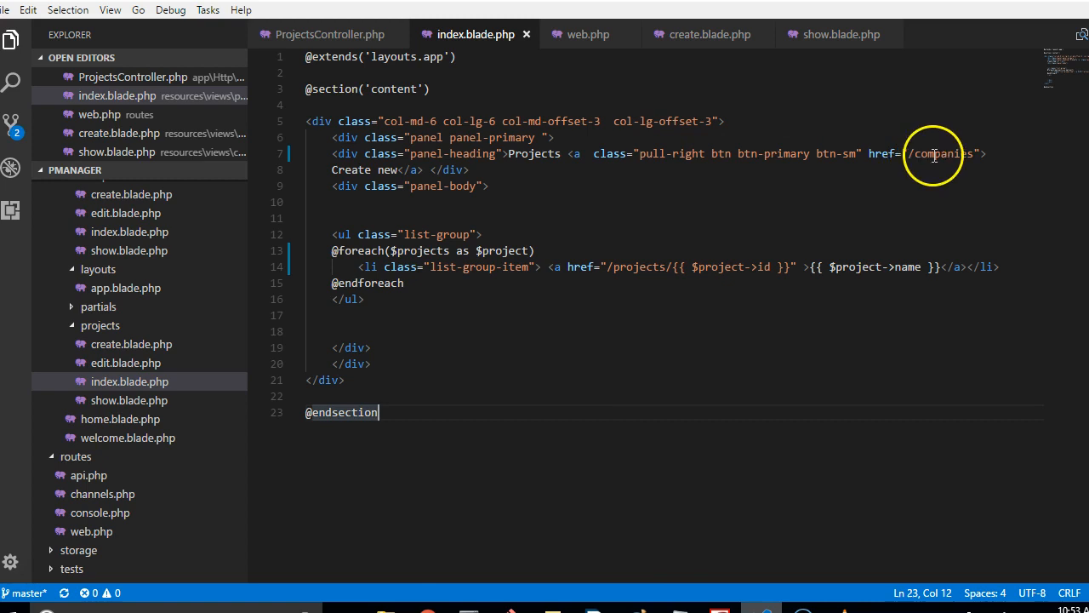
{"action": "double_click", "coordinate": [943, 154]}
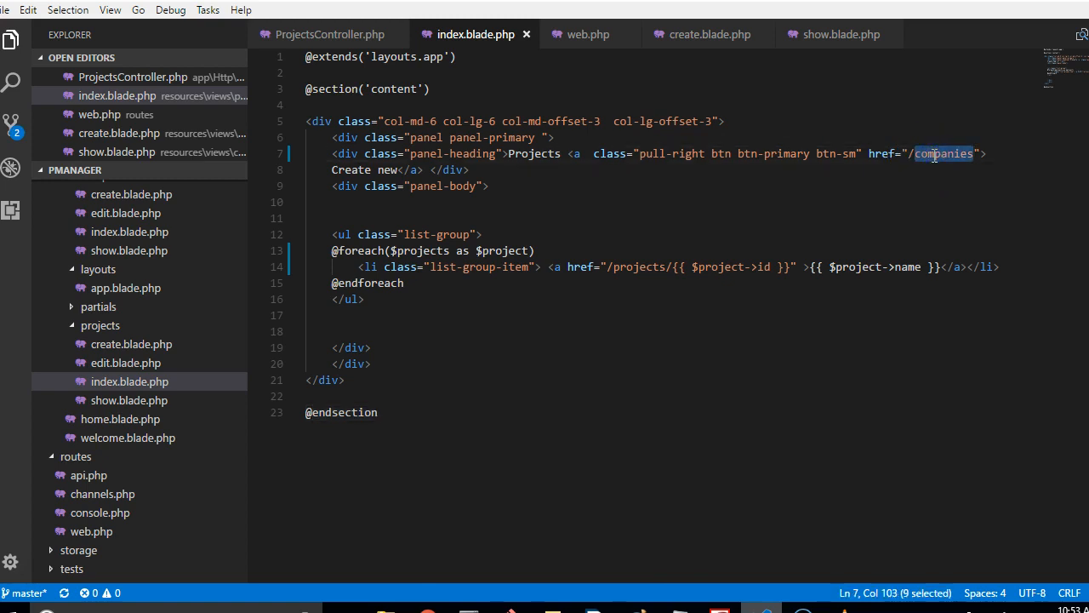
{"action": "type", "text": "project"}
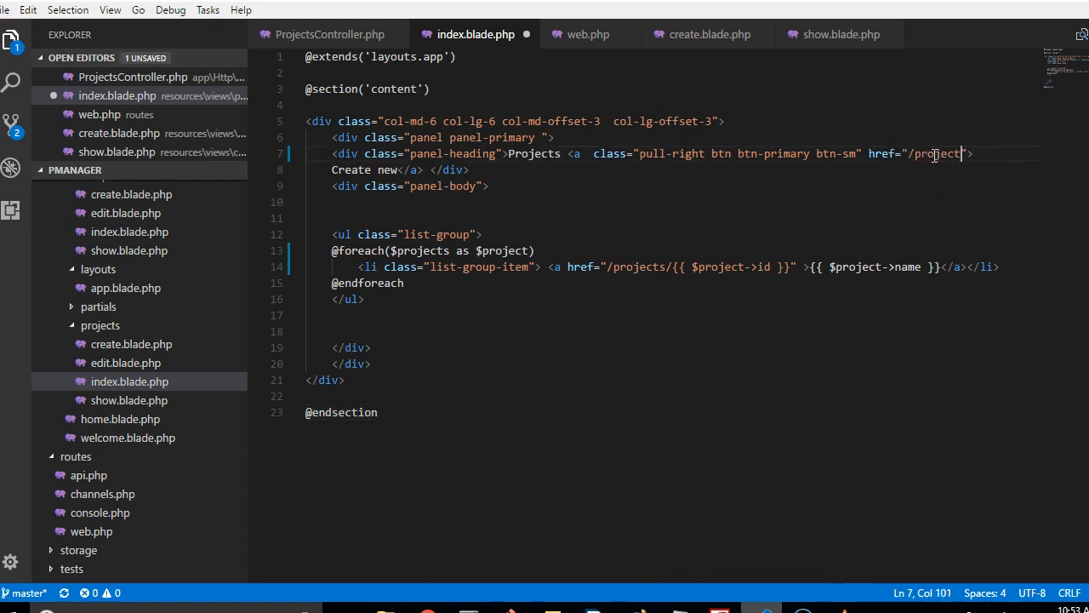
{"action": "type", "text": "/create"}
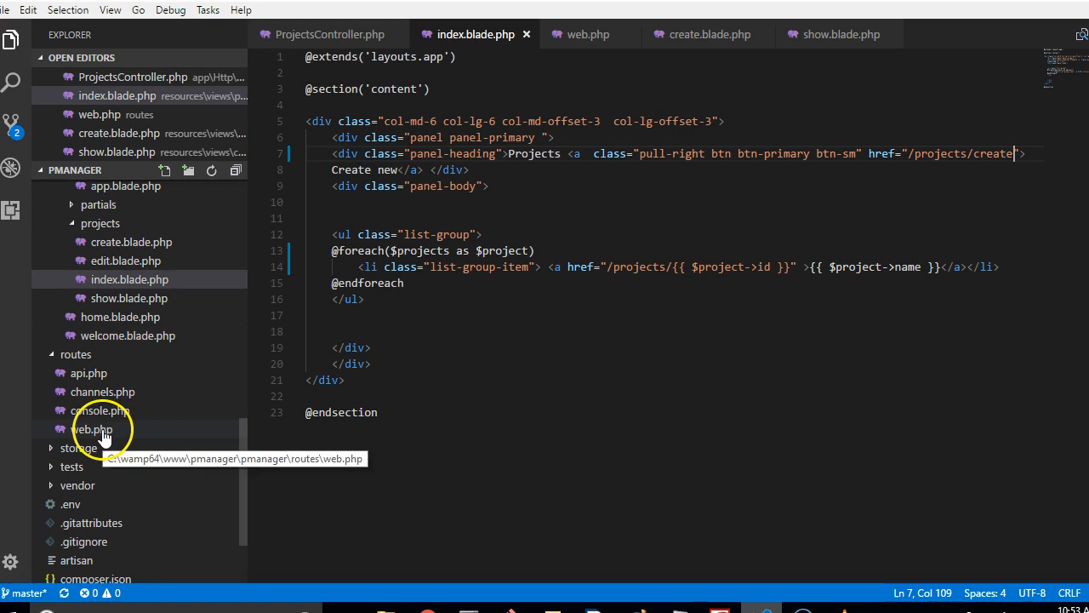
Open web.php and inspect the projects/create/{company_id?} route's company_id parameter.
{"action": "left_click", "coordinate": [92, 428]}
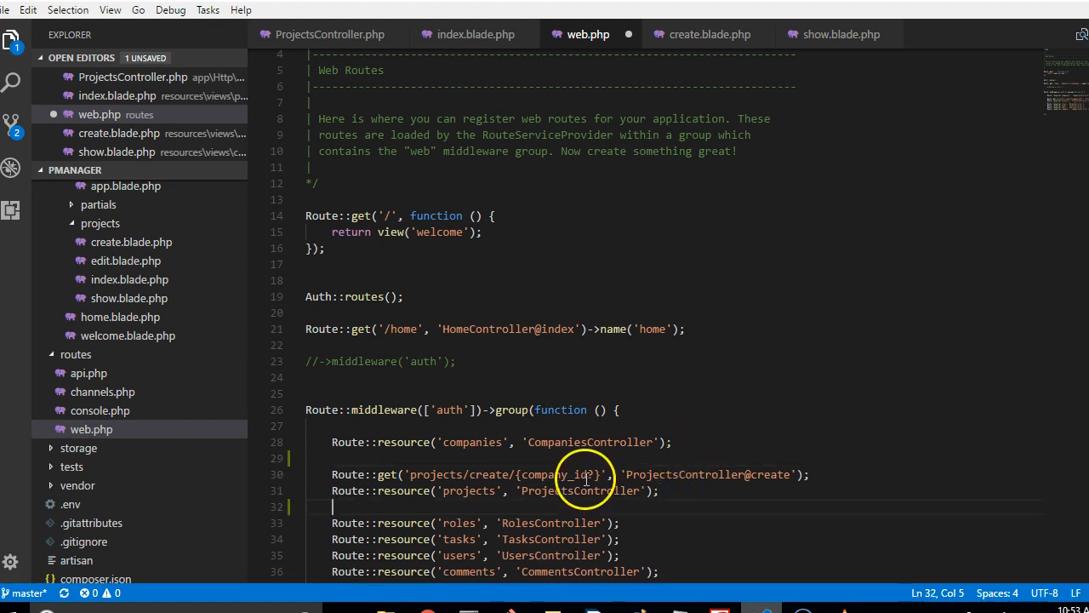
{"action": "double_click", "coordinate": [557, 475]}
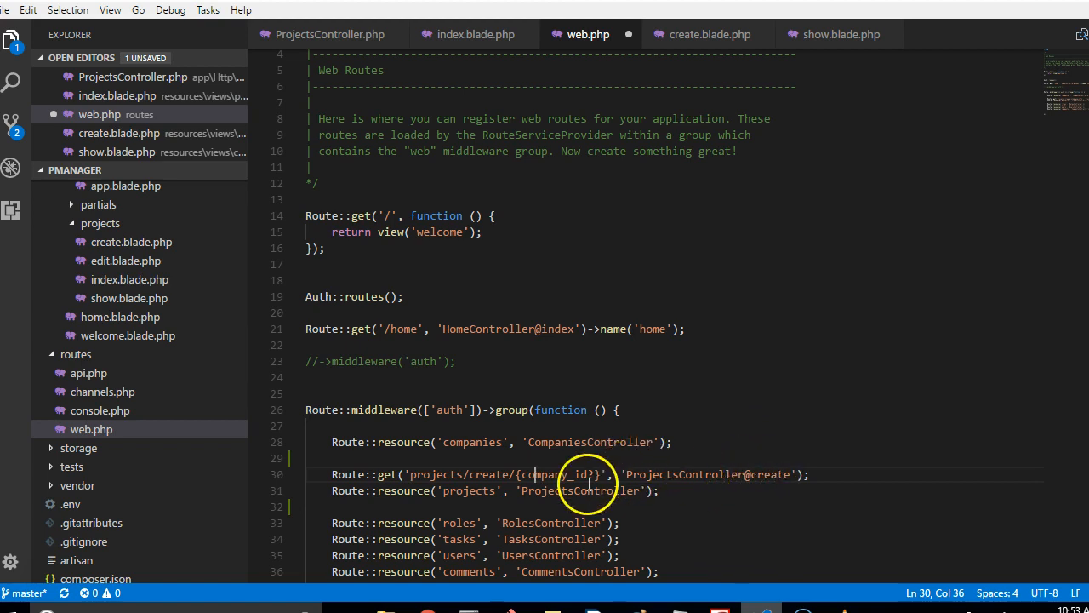
{"action": "double_click", "coordinate": [579, 490]}
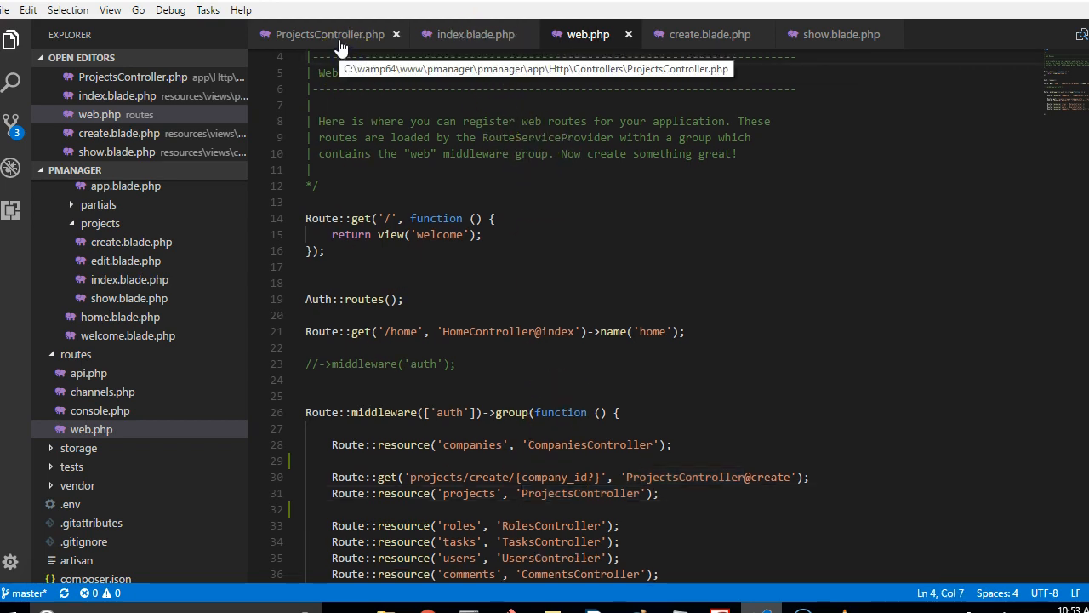
In ProjectsController create(), start if($company_id){ and begin importing App\Company.
{"action": "left_click", "coordinate": [330, 34]}
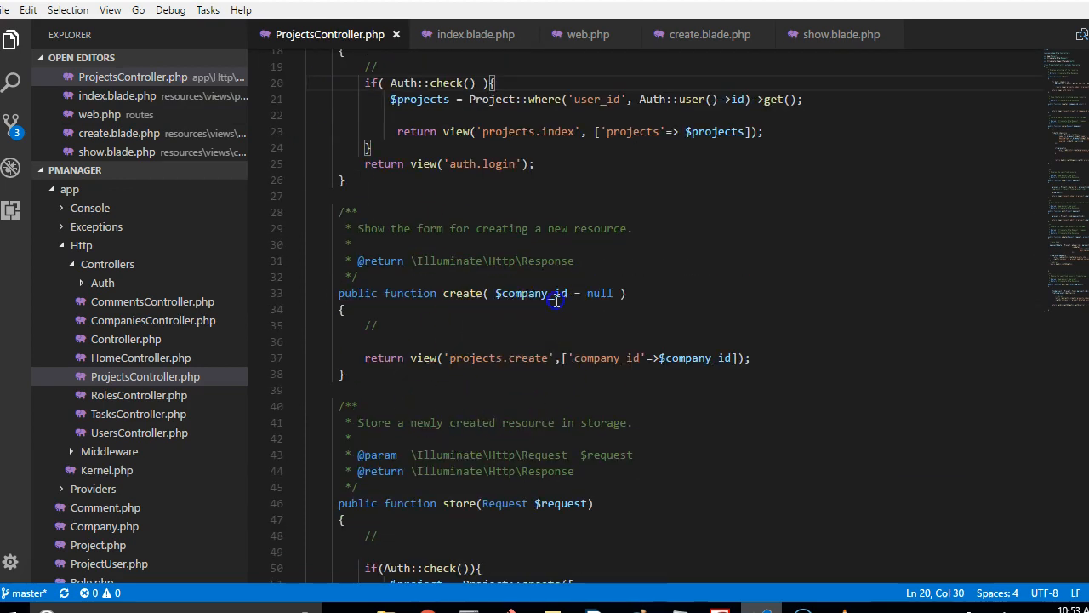
{"action": "double_click", "coordinate": [532, 293]}
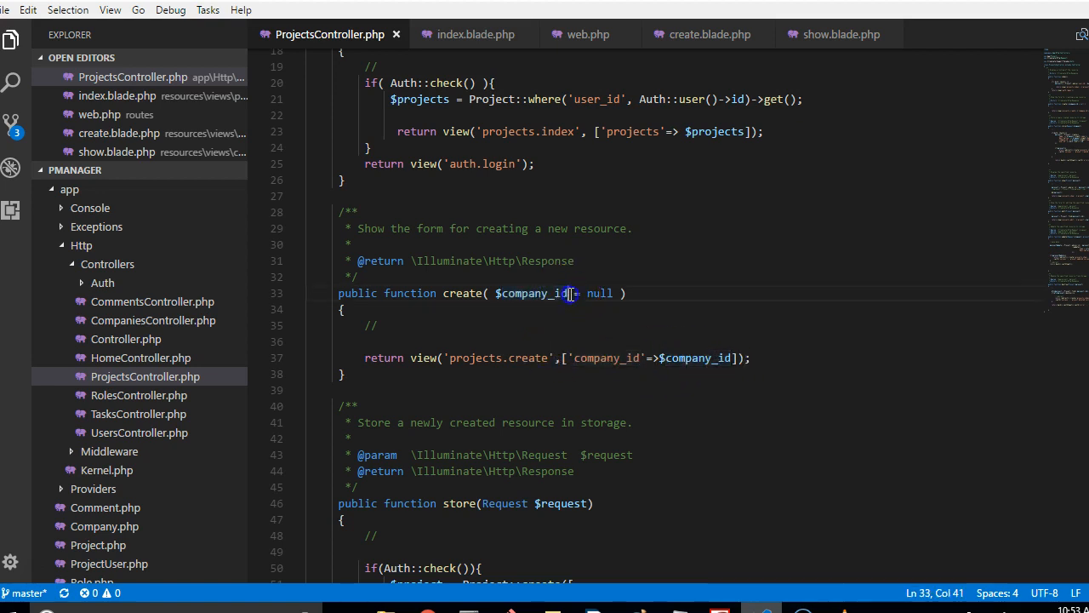
{"action": "double_click", "coordinate": [527, 293]}
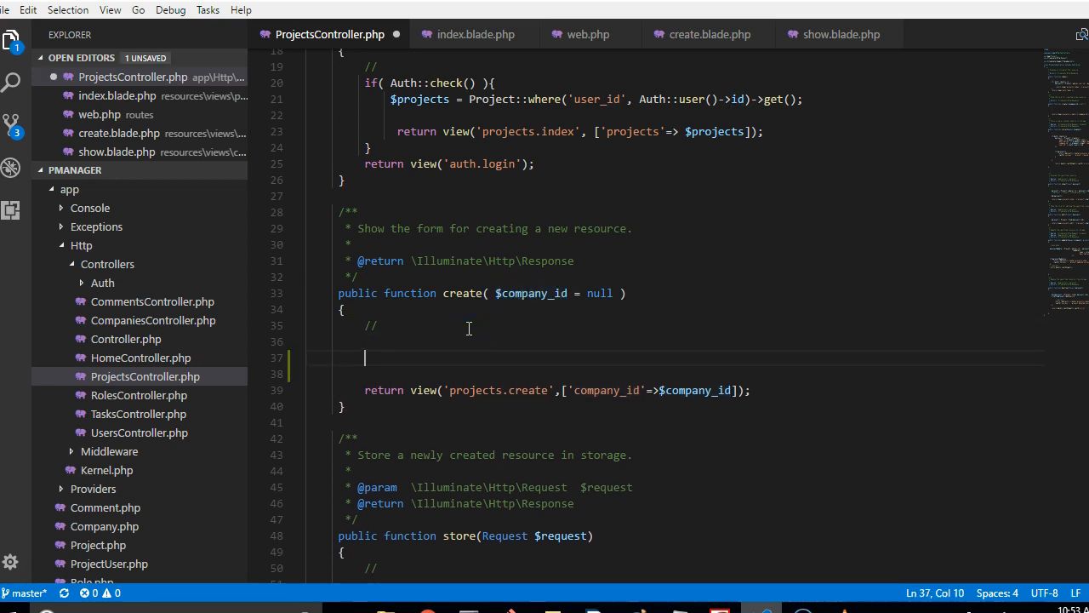
{"action": "type", "text": "if($company_id"}
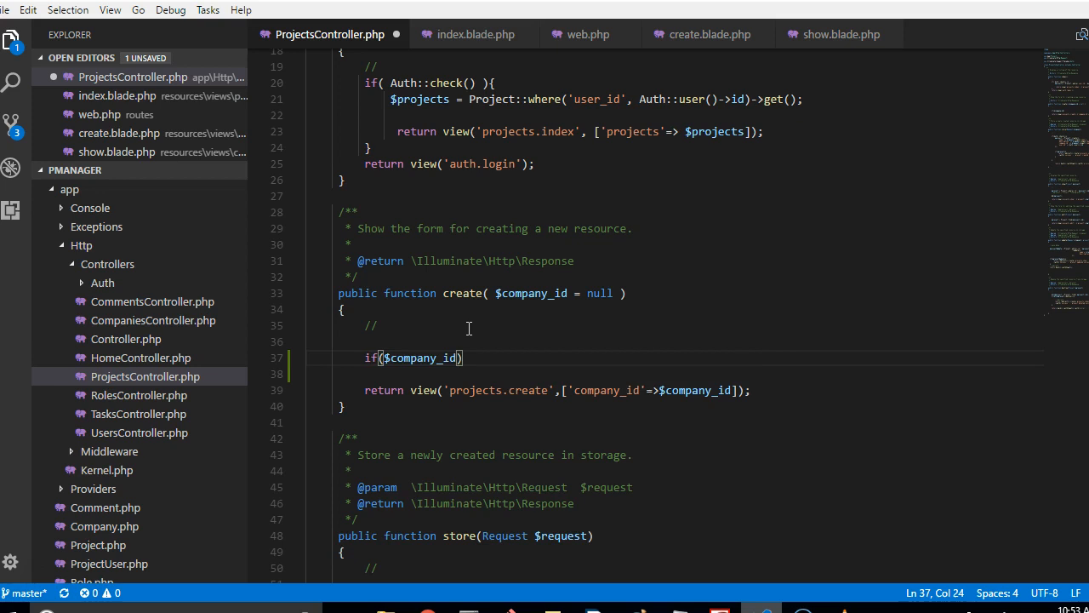
{"action": "type", "text": "{"}
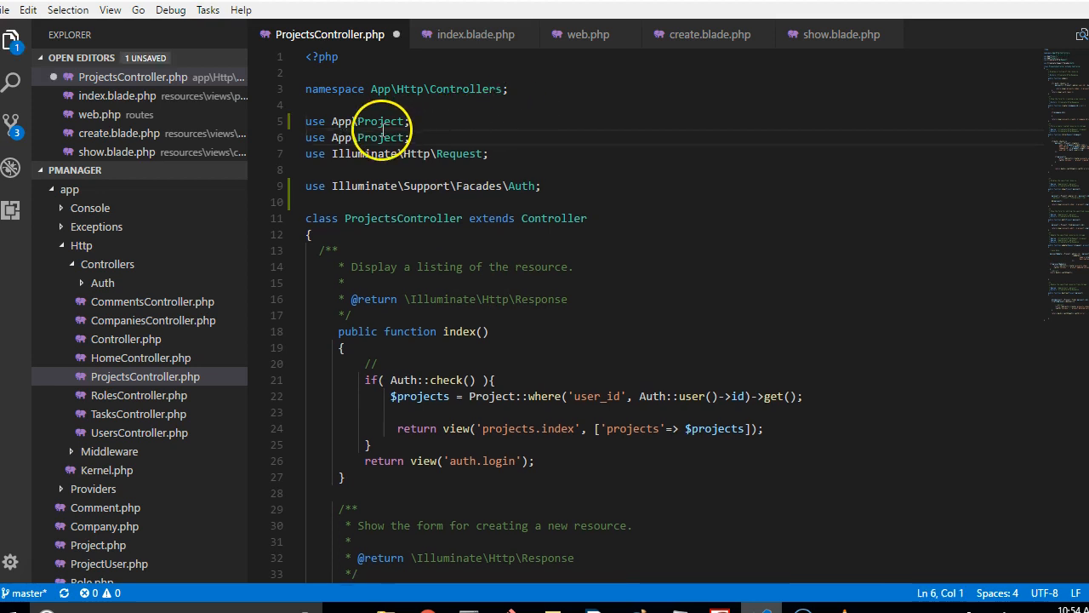
{"action": "type", "text": "Company"}
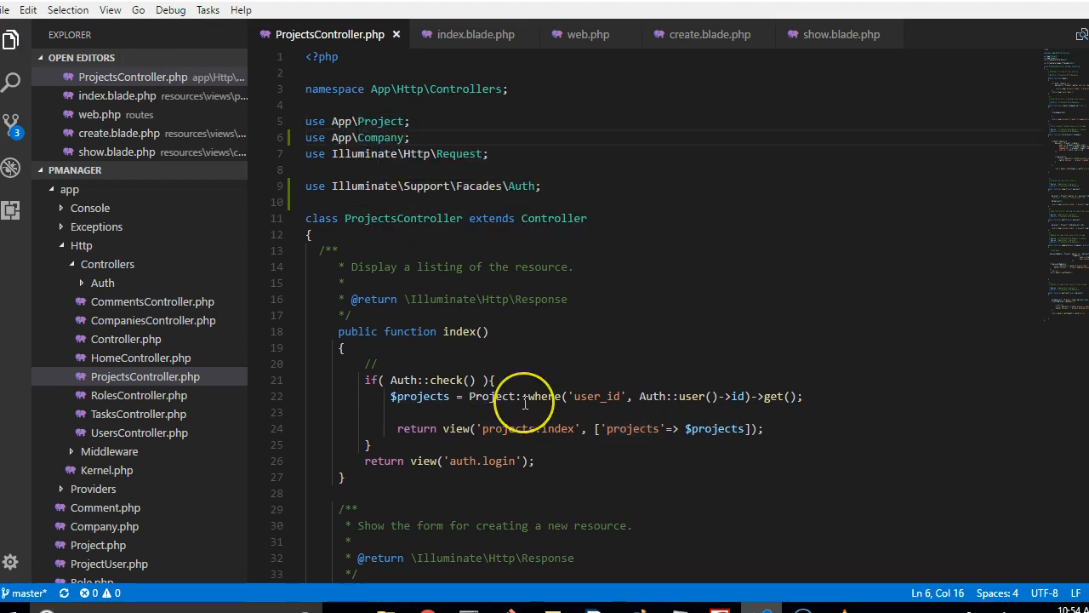
Negate the condition to if(!$company_id) and begin a $companies assignment inside it.
{"action": "scroll", "scroll_direction": "down", "scroll_amount": 3}
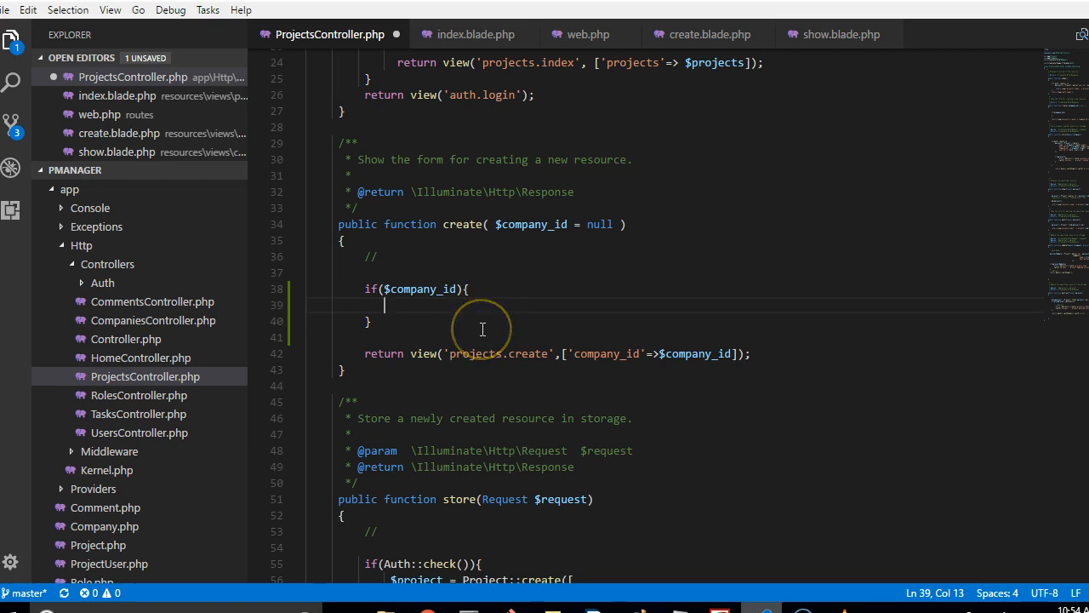
{"action": "mouse_move", "coordinate": [383, 289]}
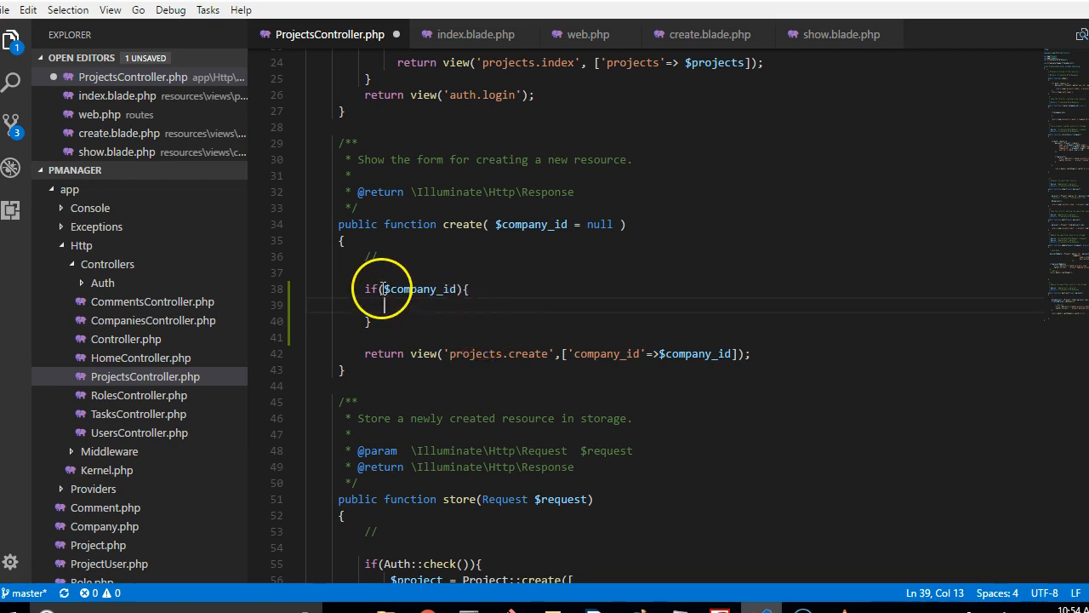
{"action": "type", "text": "!"}
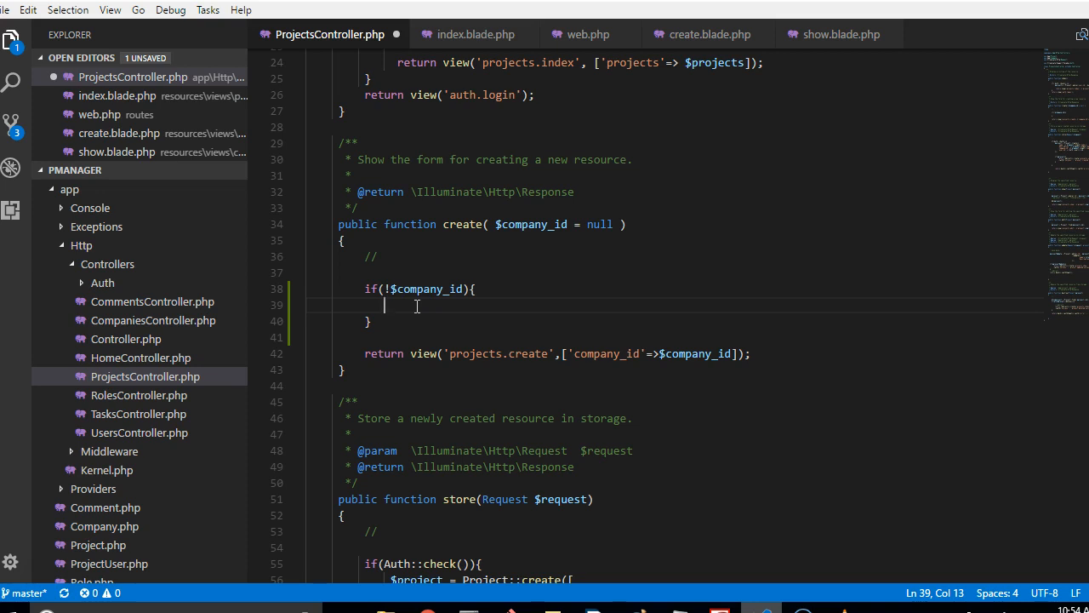
{"action": "type", "text": "$com"}
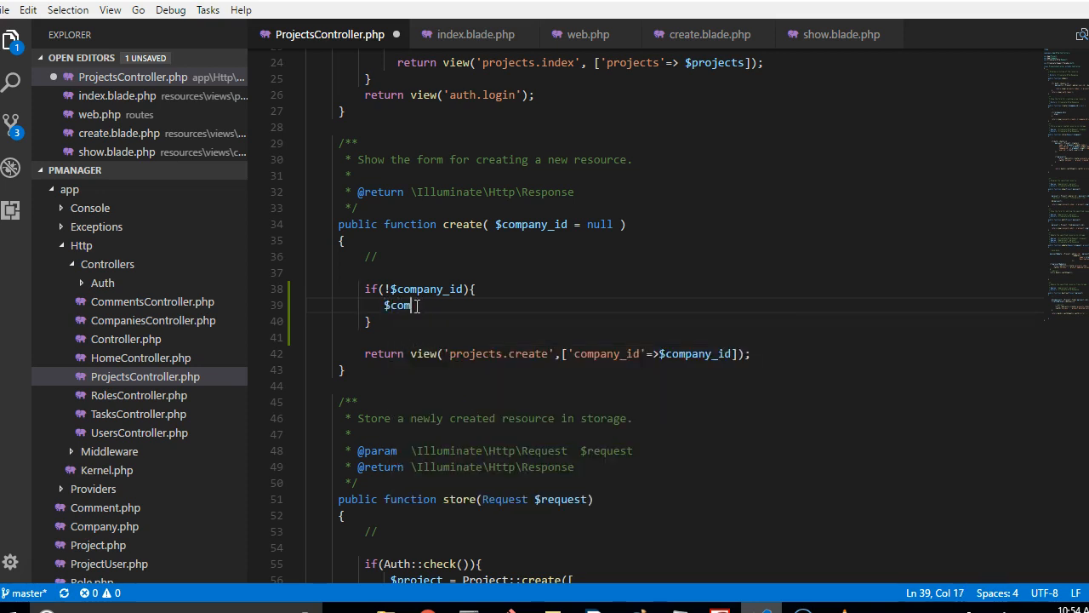
{"action": "type", "text": "panies ="}
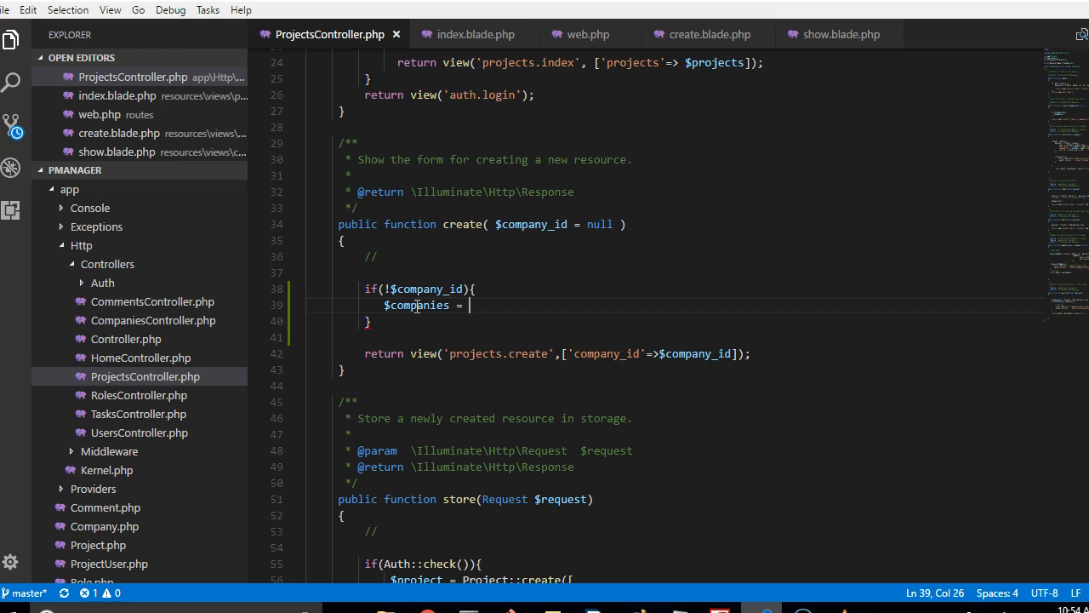
Assign $companies = Company::where('user_id', Auth::user()->id)->get().
{"action": "type", "text": "Compan"}
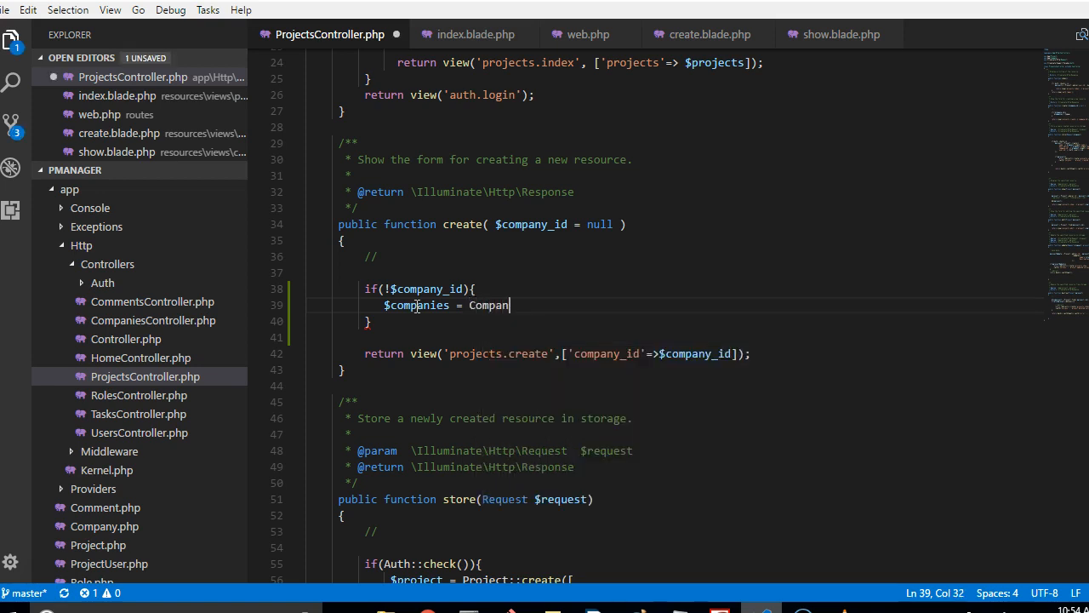
{"action": "type", "text": "::wh"}
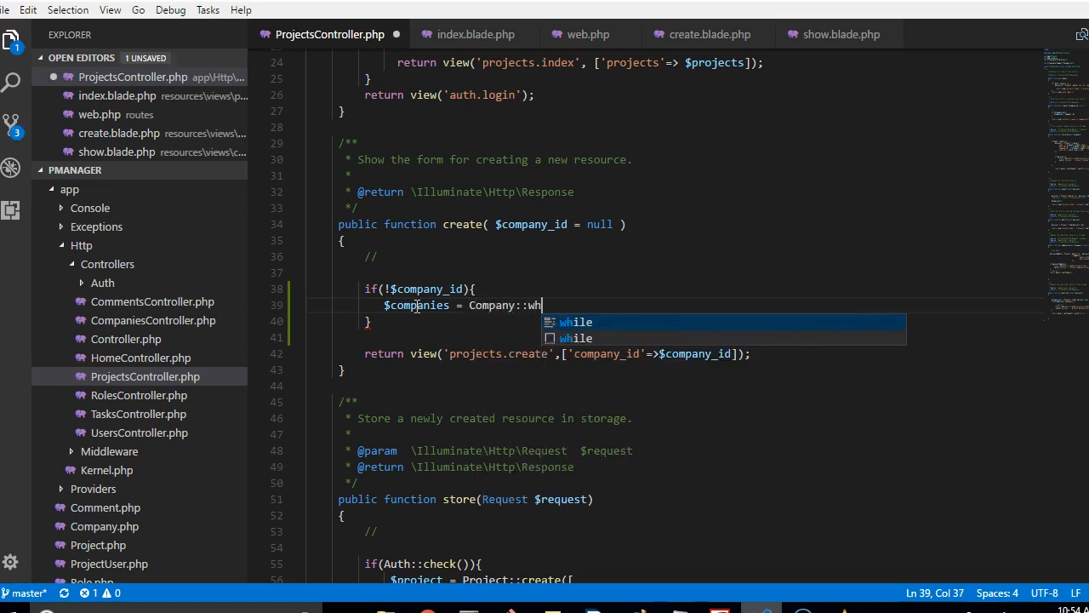
{"action": "type", "text": "ere("}
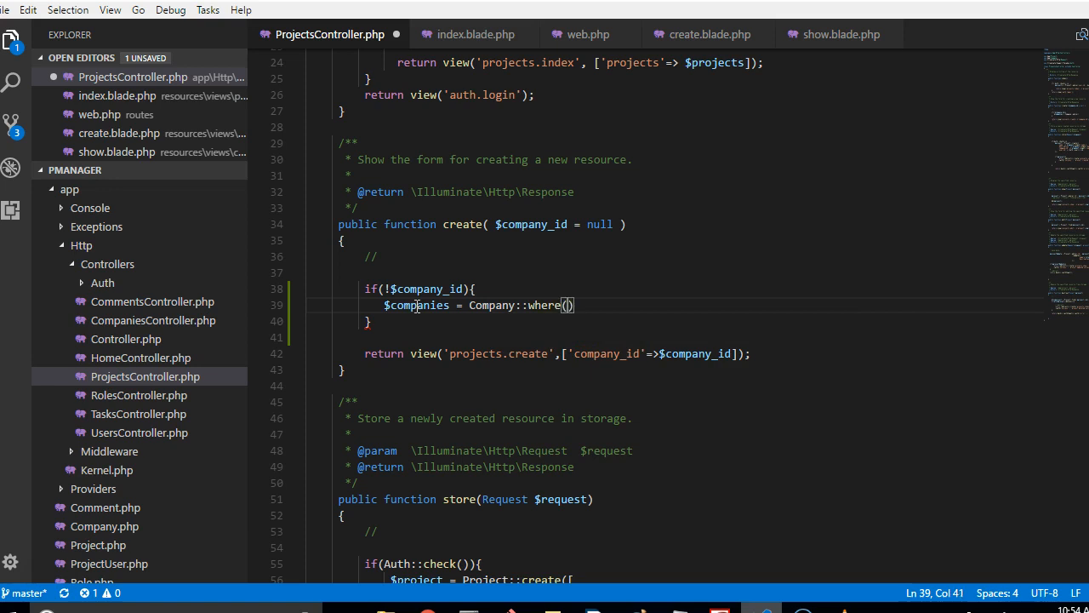
{"action": "type", "text": "'user_"}
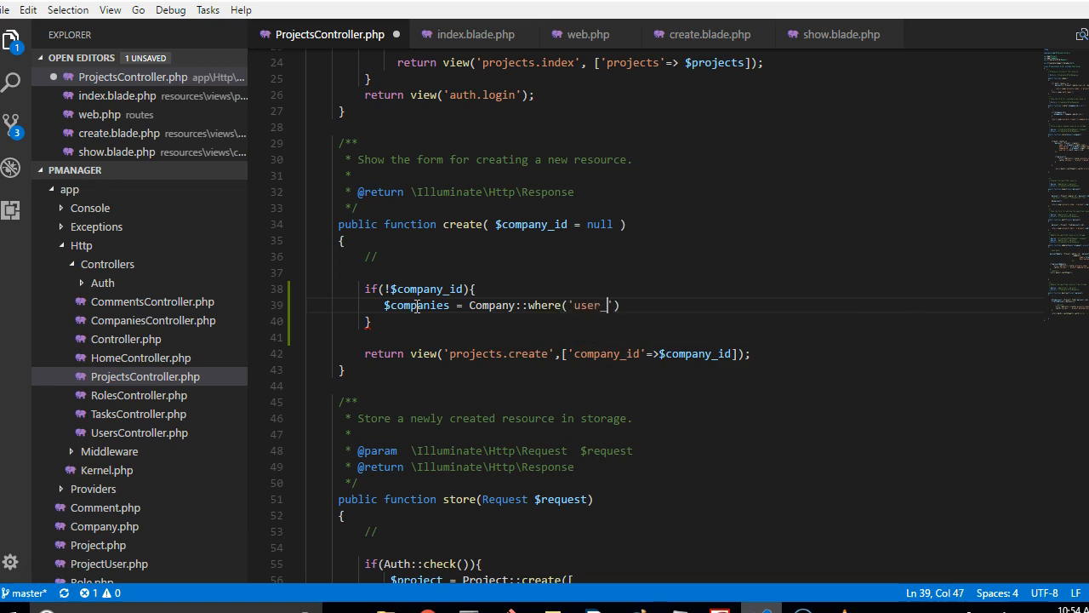
{"action": "type", "text": "id"}
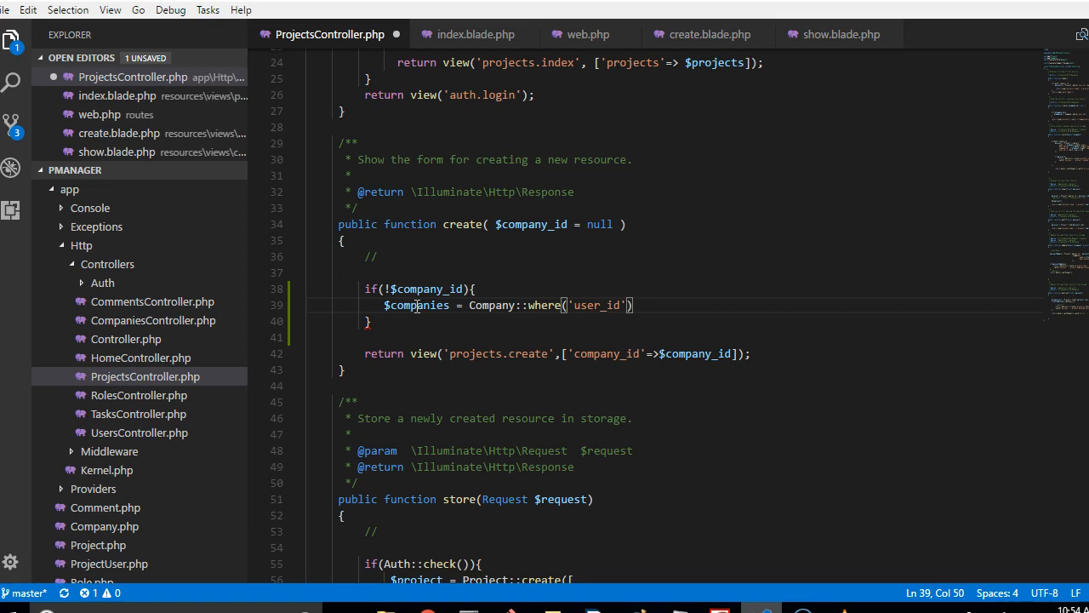
{"action": "type", "text": ", Auth::user"}
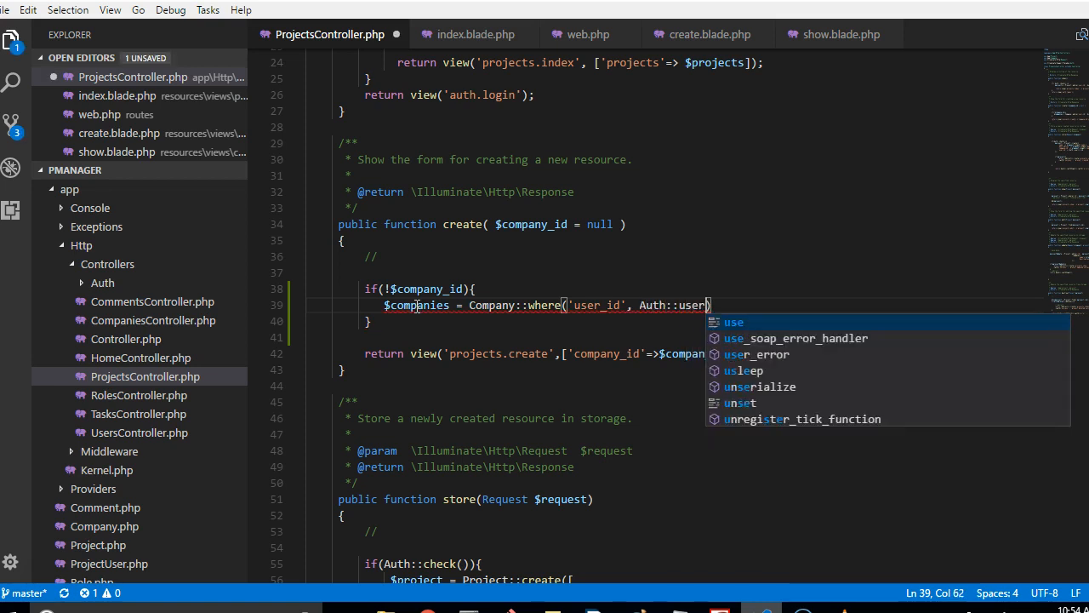
{"action": "type", "text": "()->id);"}
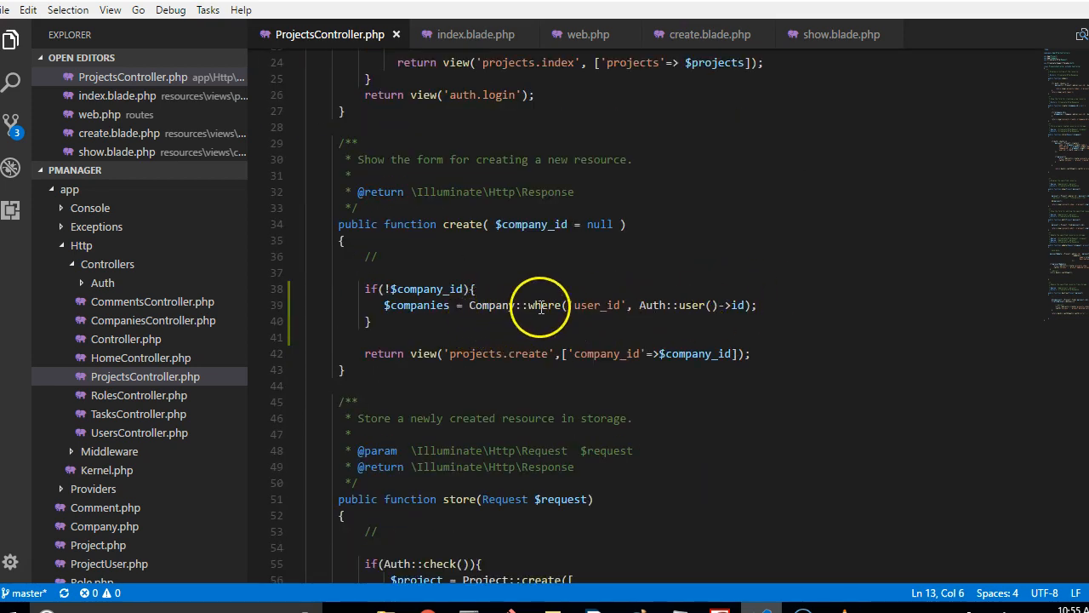
{"action": "mouse_move", "coordinate": [707, 310]}
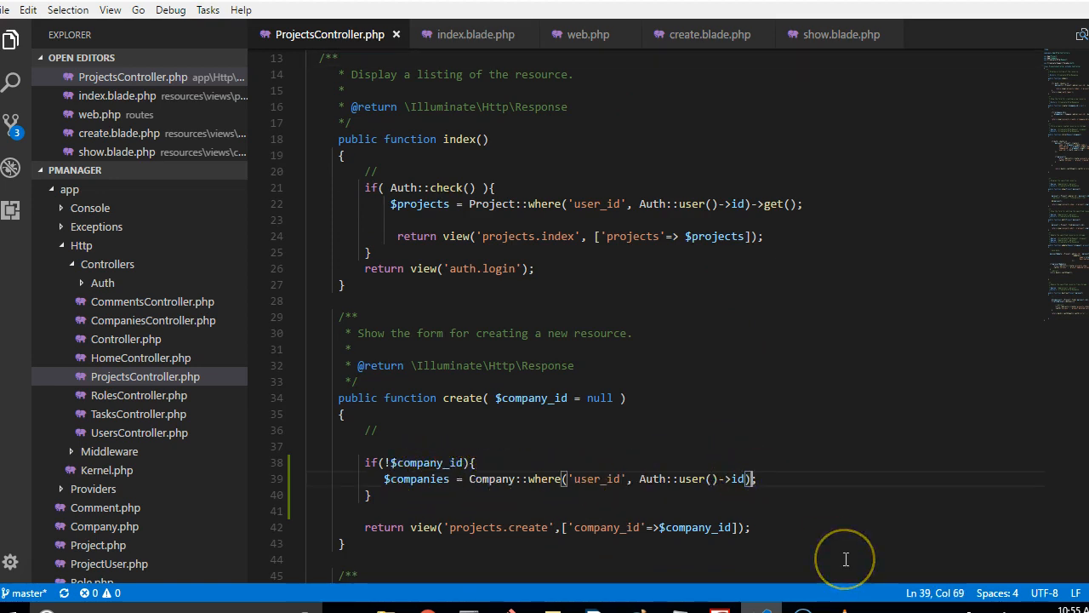
{"action": "type", "text": "->get;"}
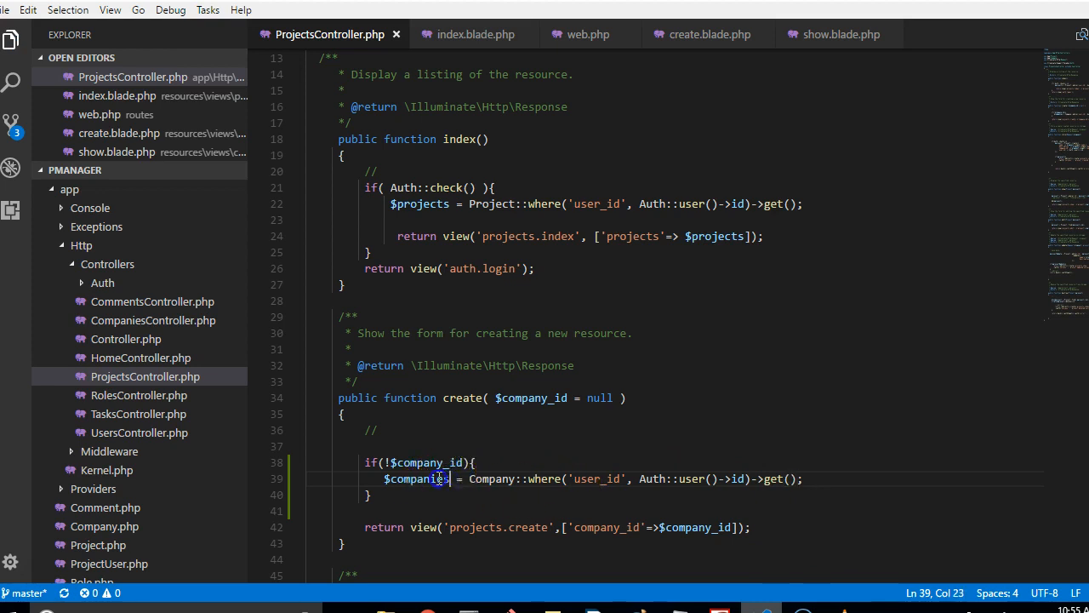
Add $companies = null; above the if block and pass 'companies' to the view.
{"action": "double_click", "coordinate": [416, 479]}
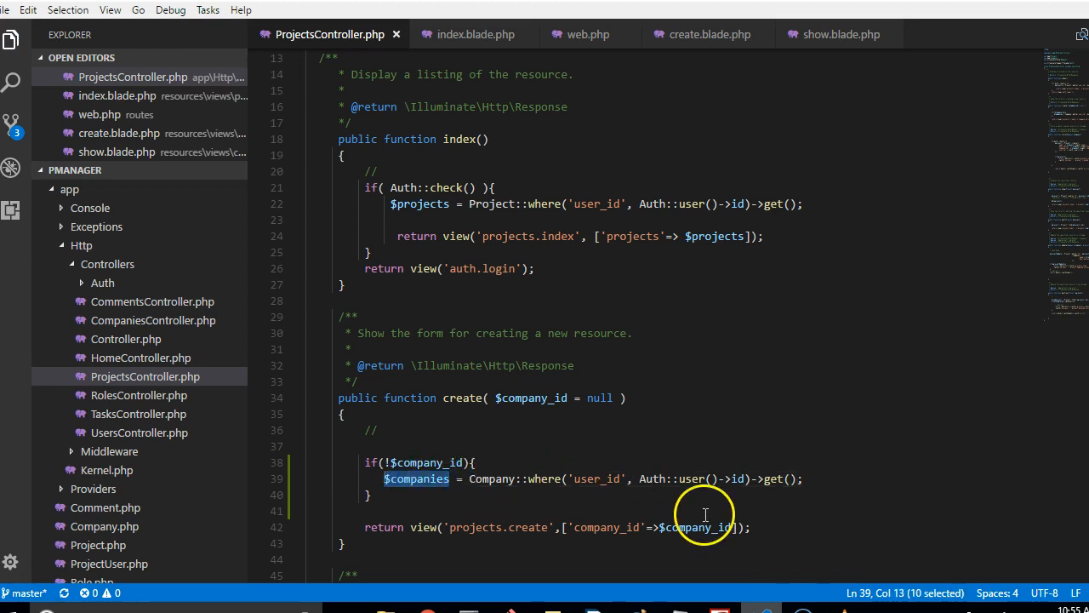
{"action": "left_click", "coordinate": [408, 445]}
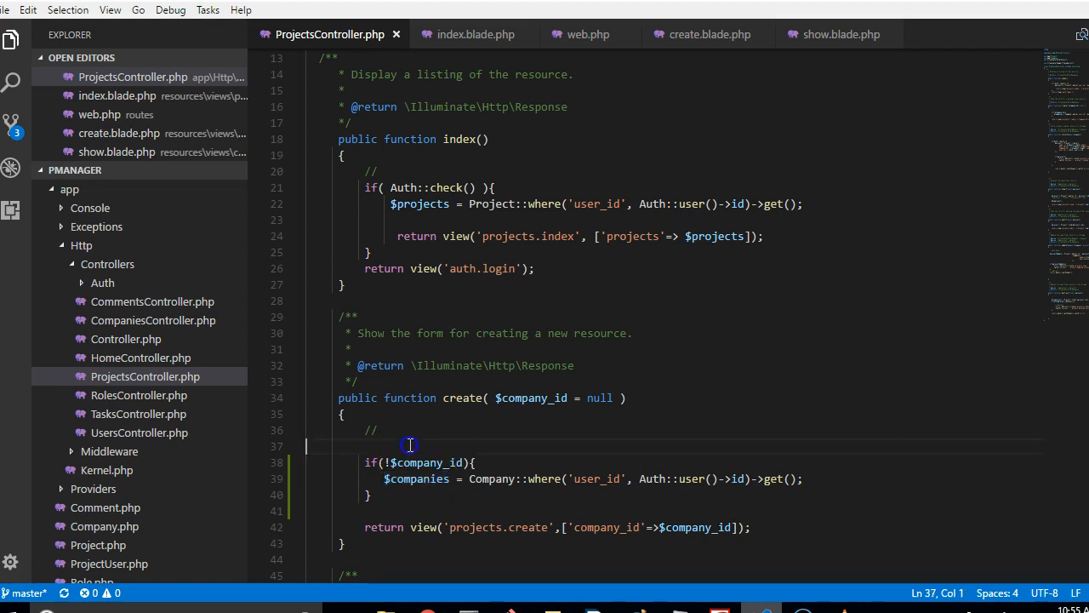
{"action": "type", "text": "$companies"}
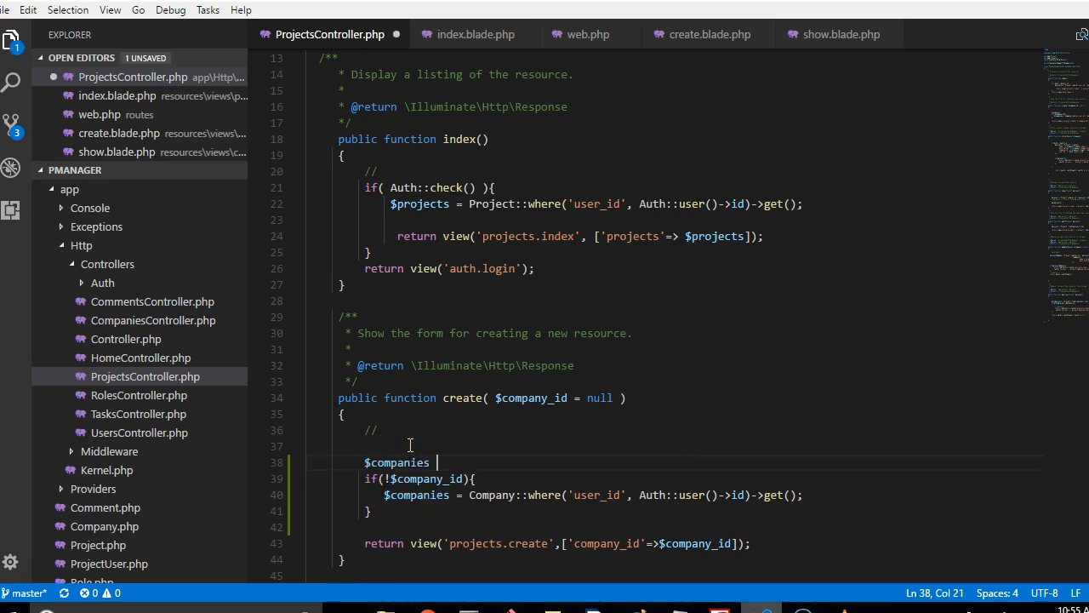
{"action": "type", "text": "= null;"}
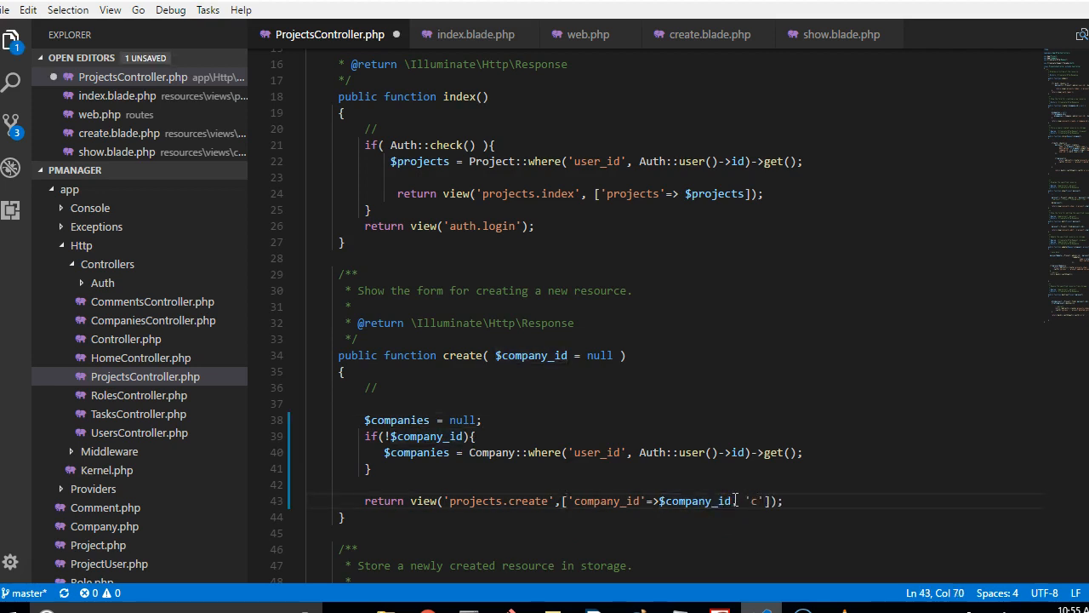
{"action": "type", "text": "ompanies"}
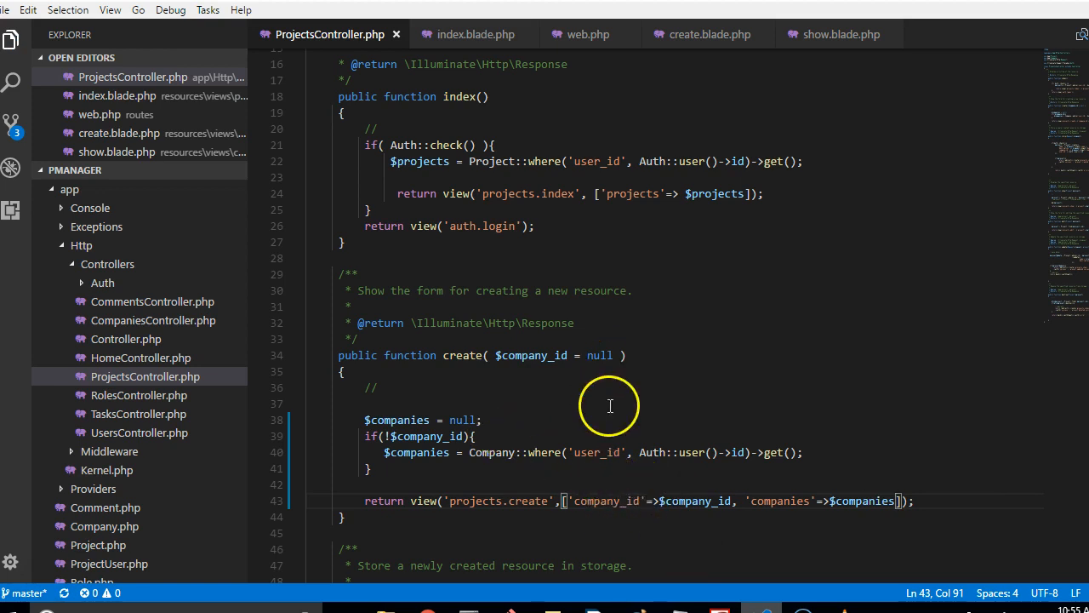
{"action": "double_click", "coordinate": [695, 501]}
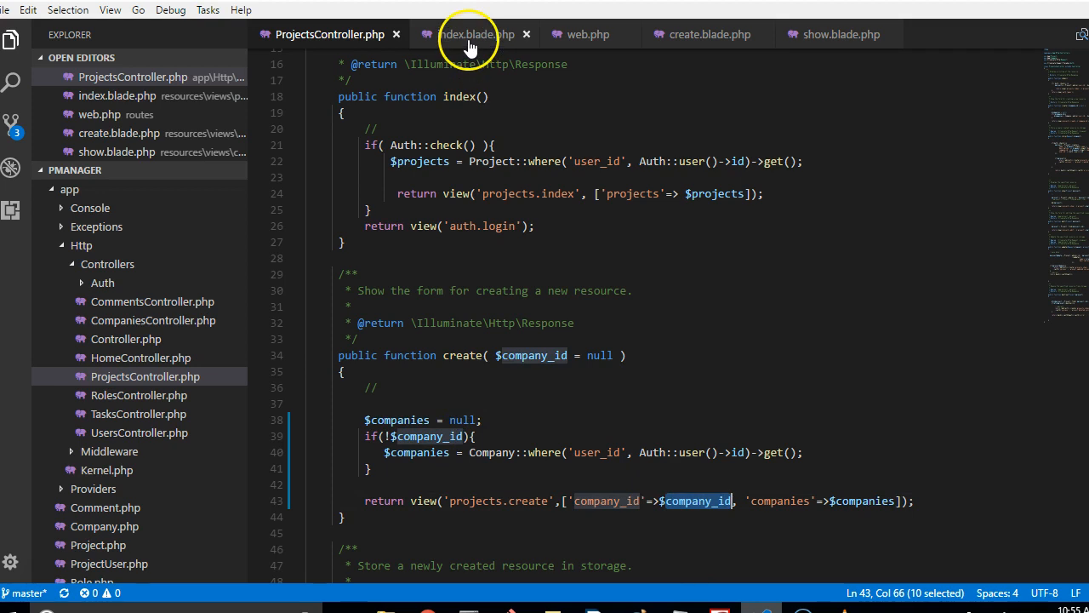
{"action": "mouse_move", "coordinate": [476, 34]}
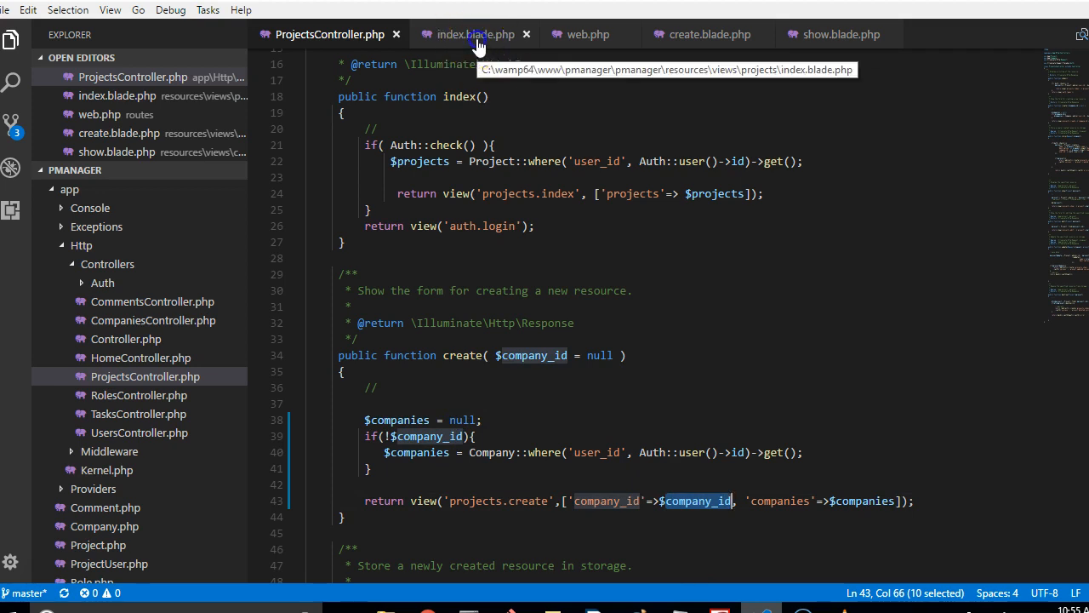
In create.blade.php, add an empty <div class="form-group"></div> above Description.
{"action": "left_click", "coordinate": [474, 34]}
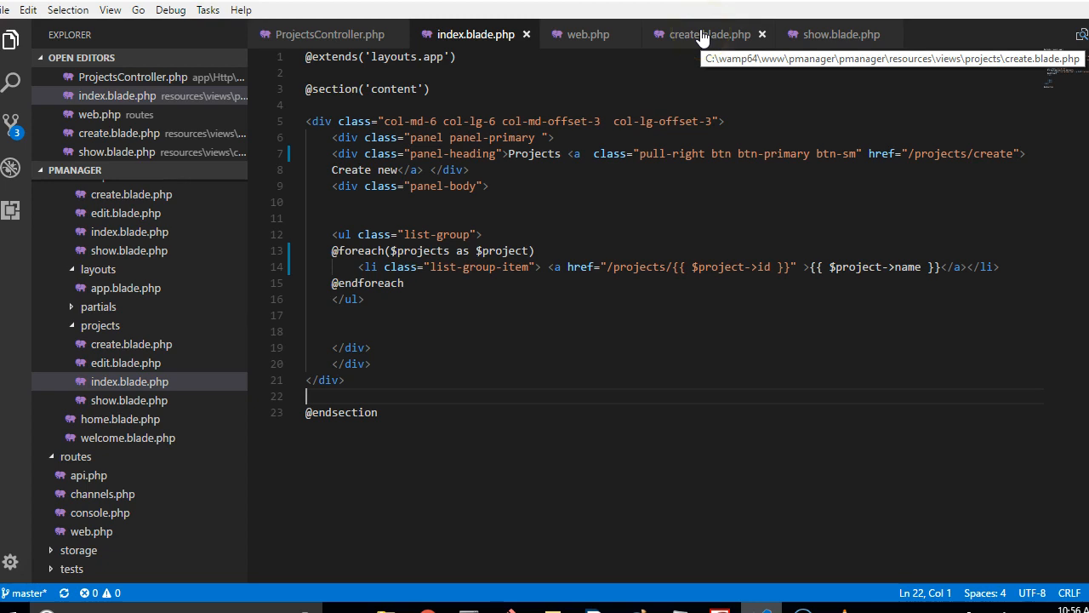
{"action": "left_click", "coordinate": [707, 34]}
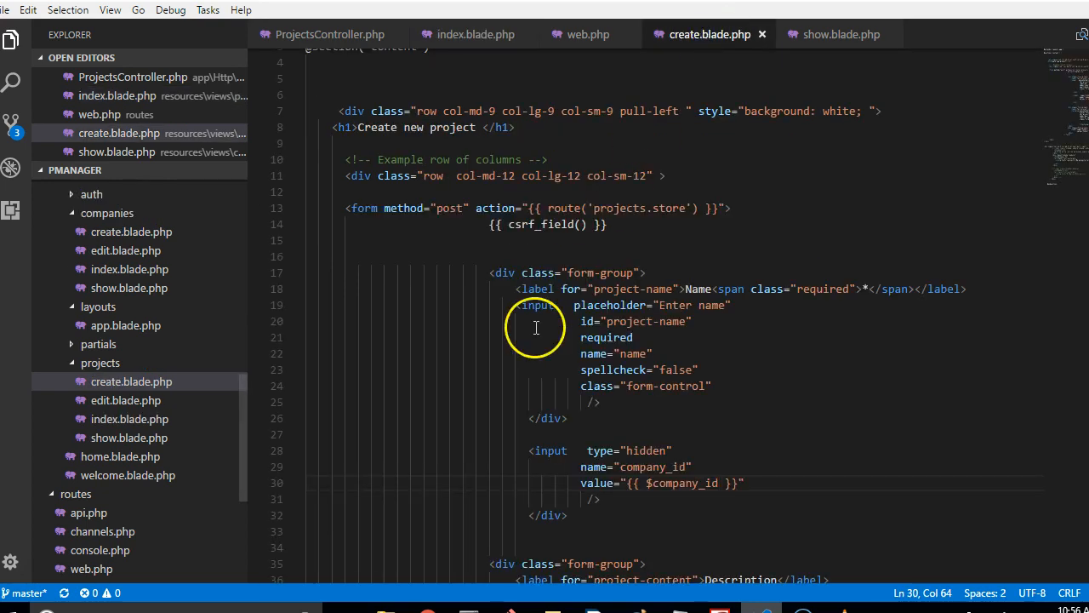
{"action": "scroll", "scroll_direction": "down", "scroll_amount": 3}
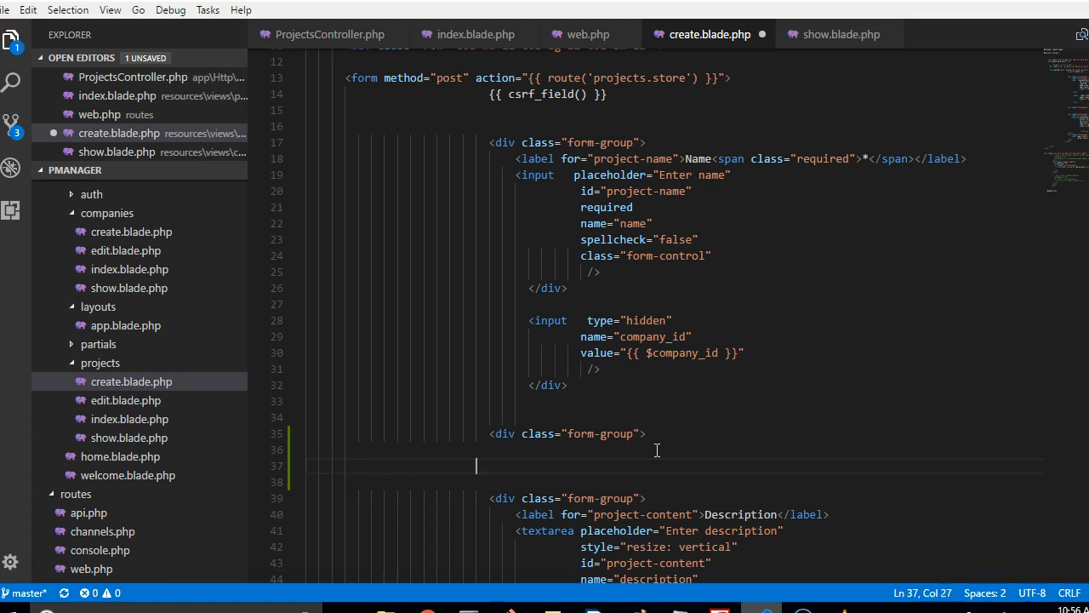
{"action": "type", "text": "</div>"}
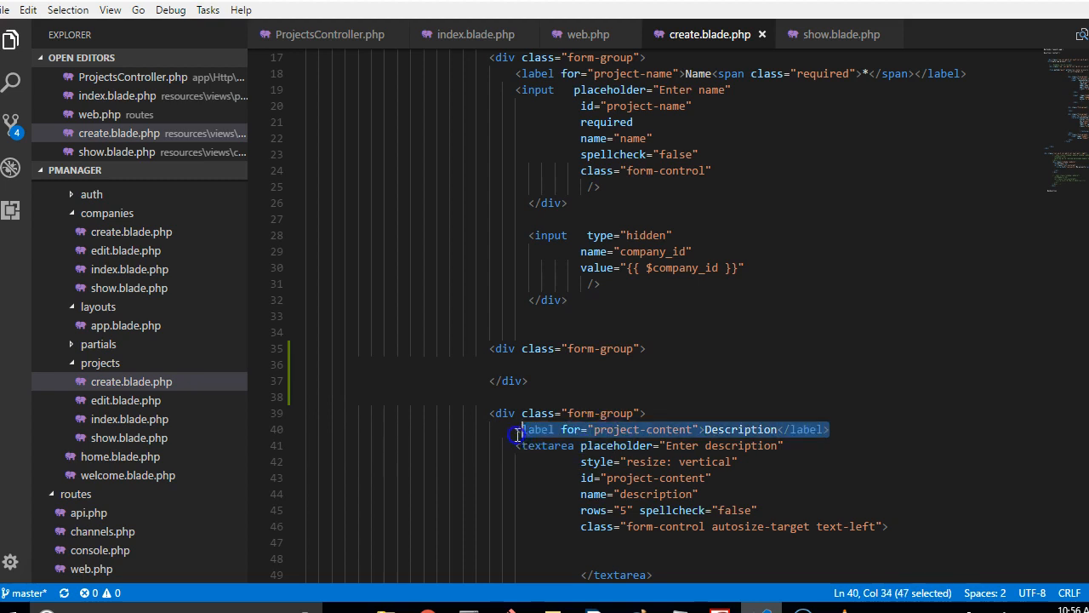
Paste a 'Select company' label with for="company-content" and start a select tag.
{"action": "left_click", "coordinate": [550, 370]}
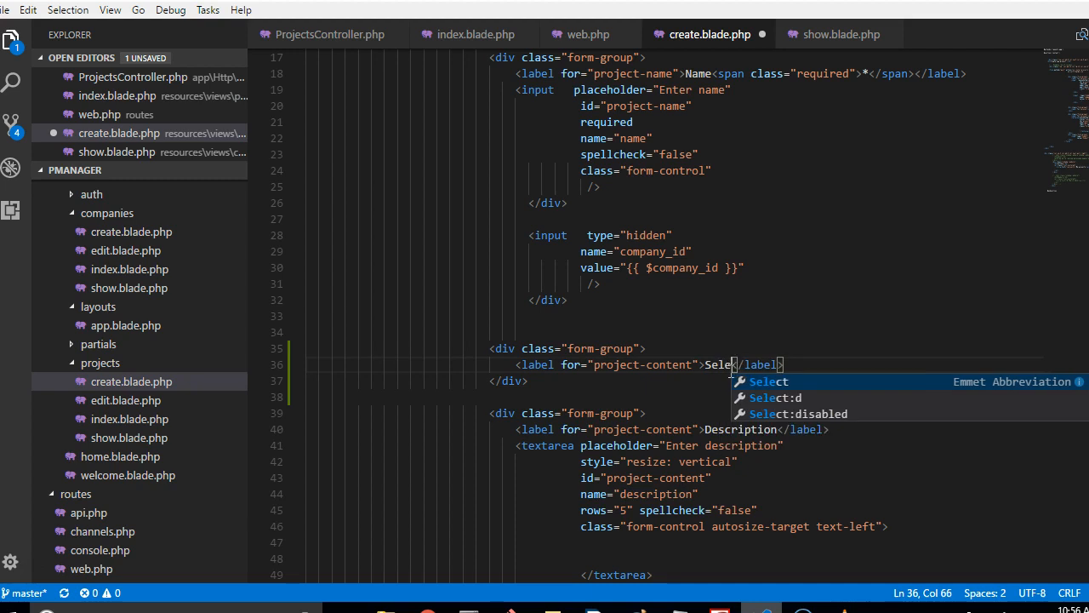
{"action": "type", "text": "company"}
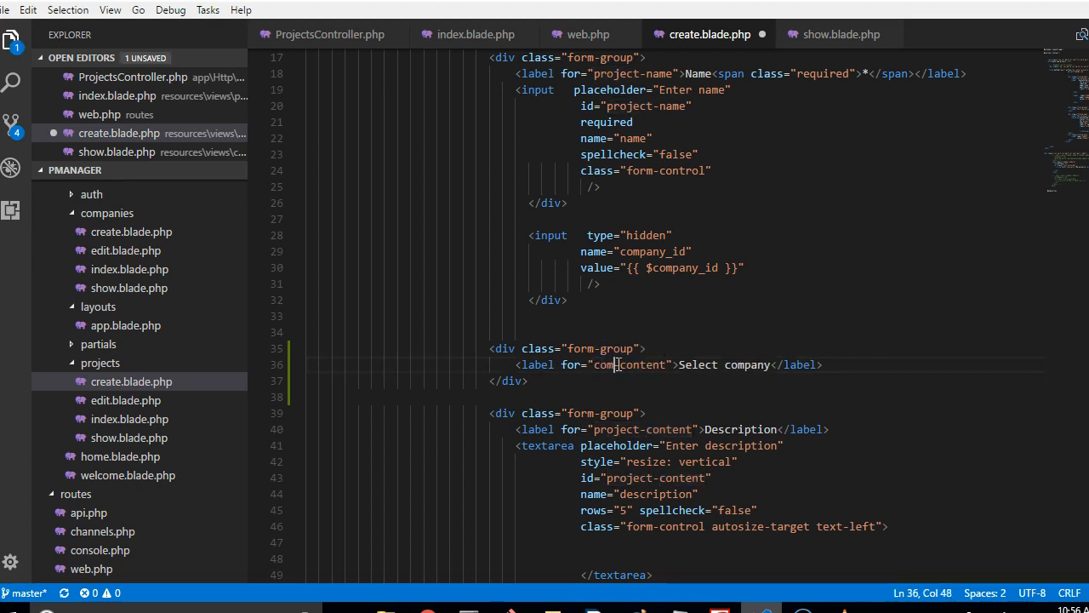
{"action": "type", "text": "pany-"}
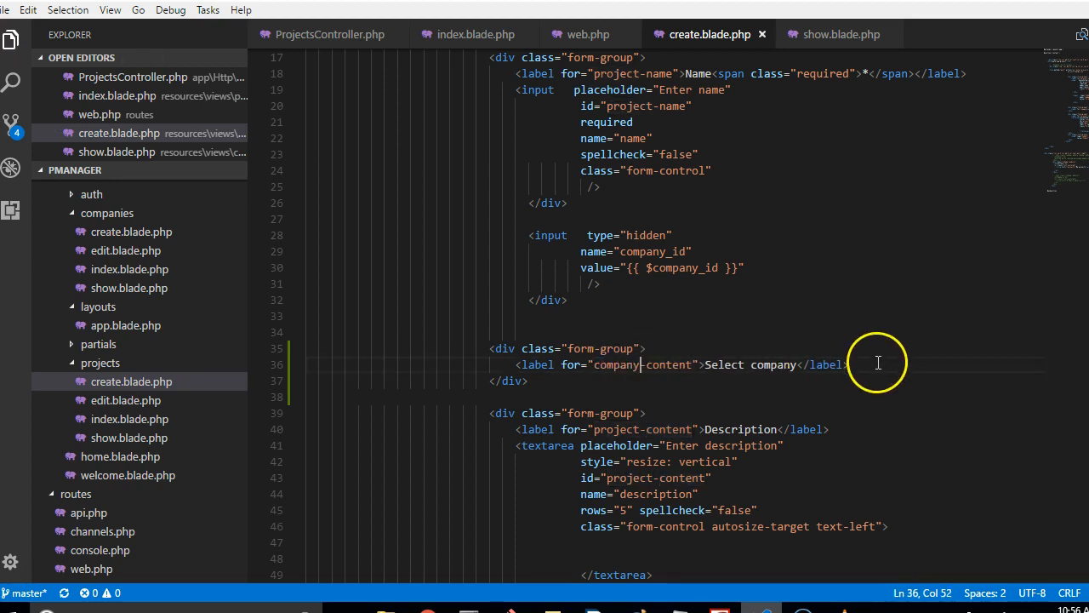
{"action": "type", "text": "<select> </select>"}
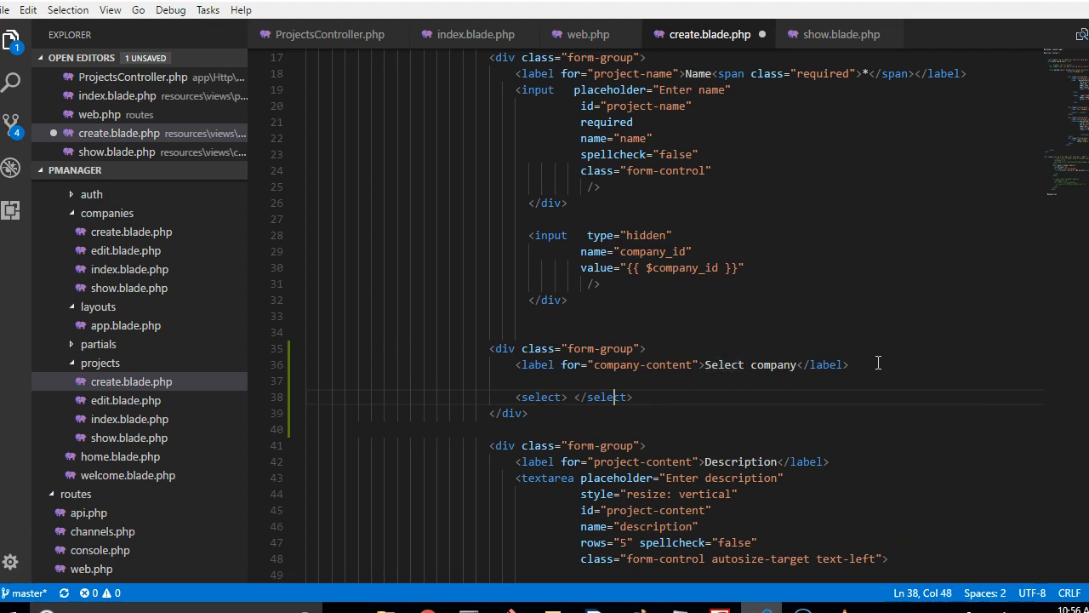
{"action": "key", "text": "Enter"}
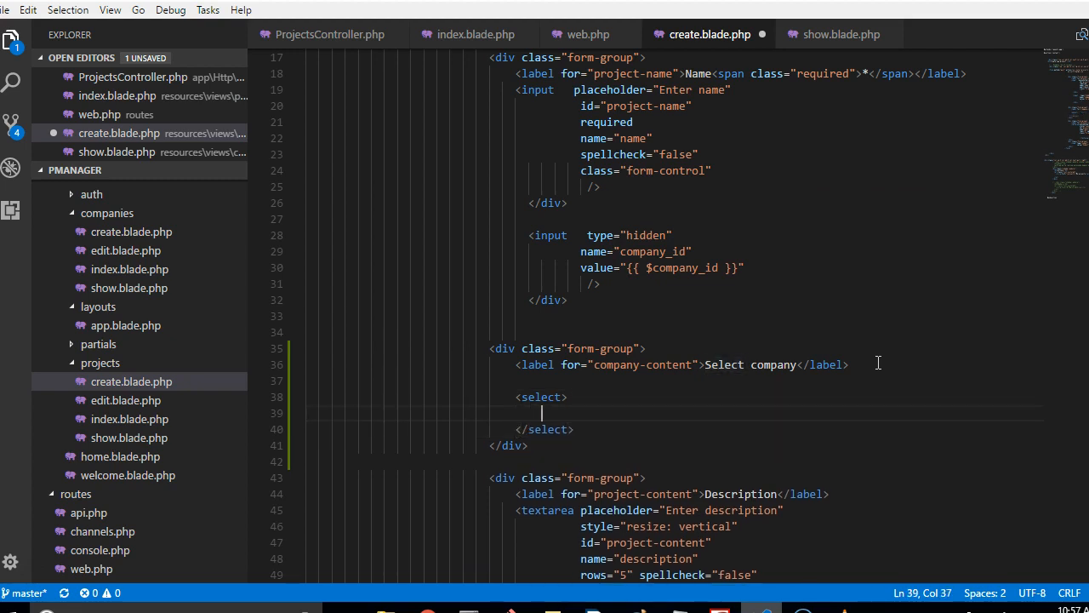
{"action": "type", "text": "<option>"}
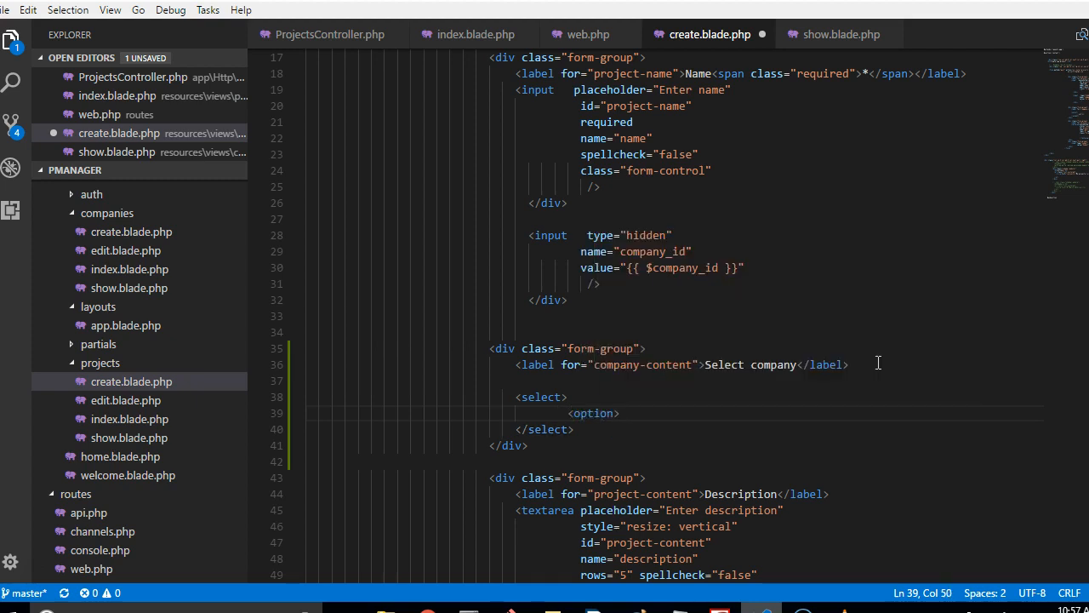
{"action": "type", "text": "</"}
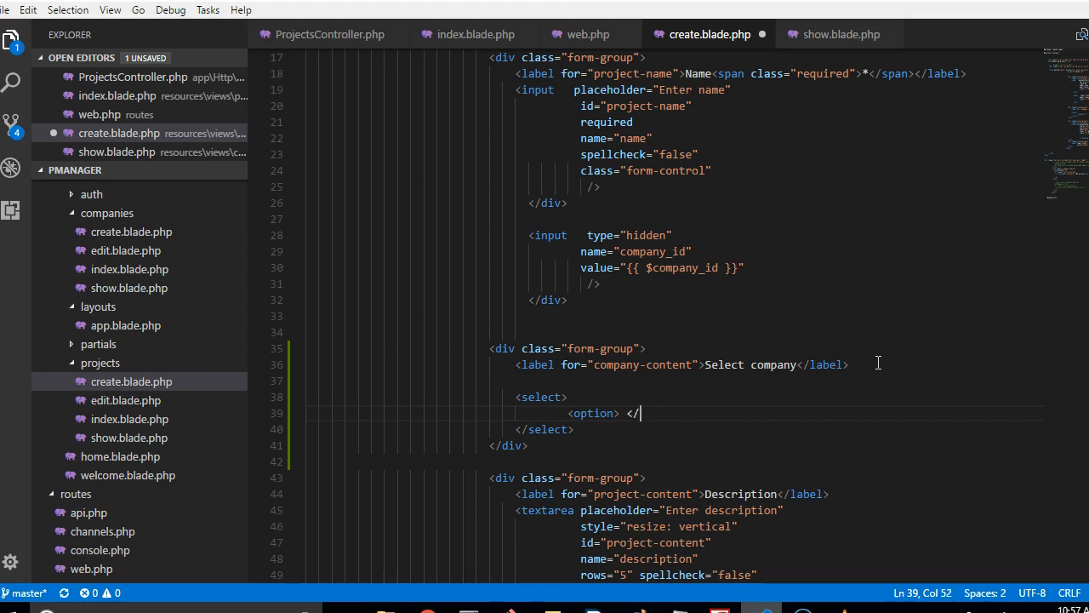
{"action": "type", "text": "option>"}
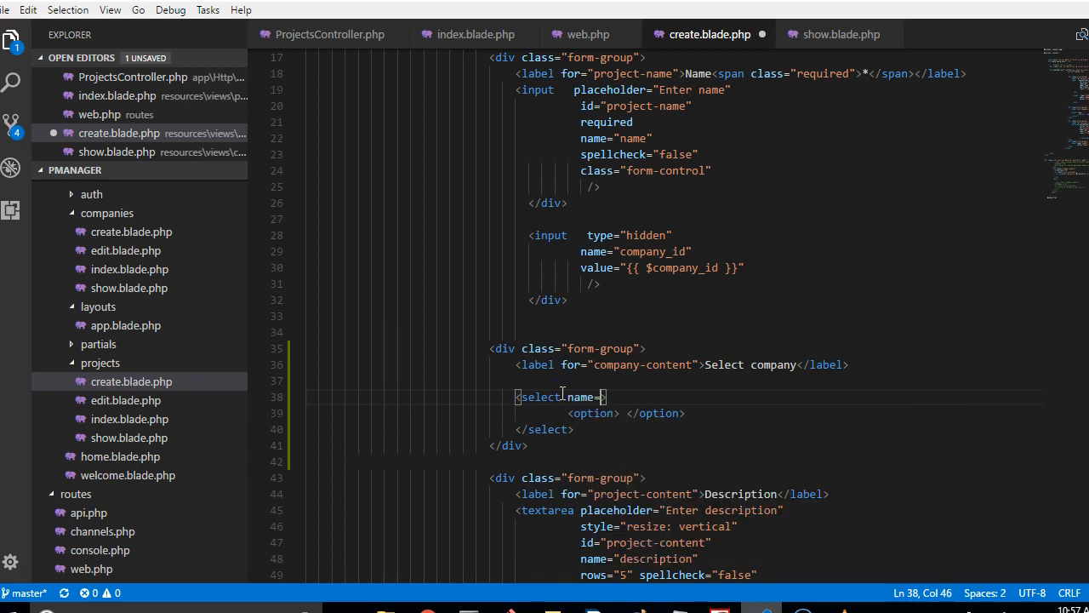
{"action": "type", "text": "\"\">"}
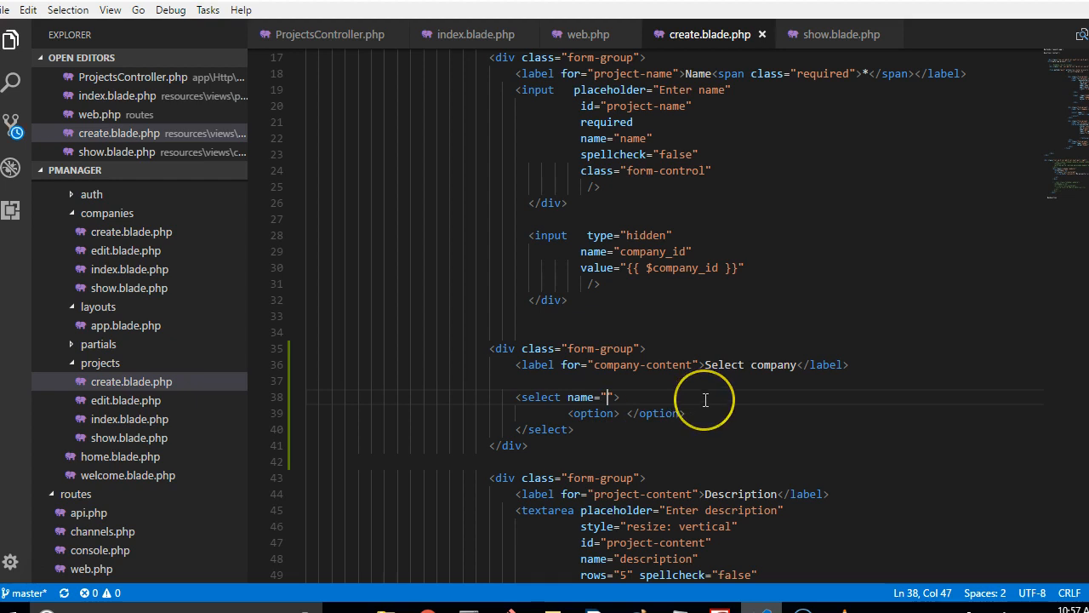
{"action": "type", "text": "company_id"}
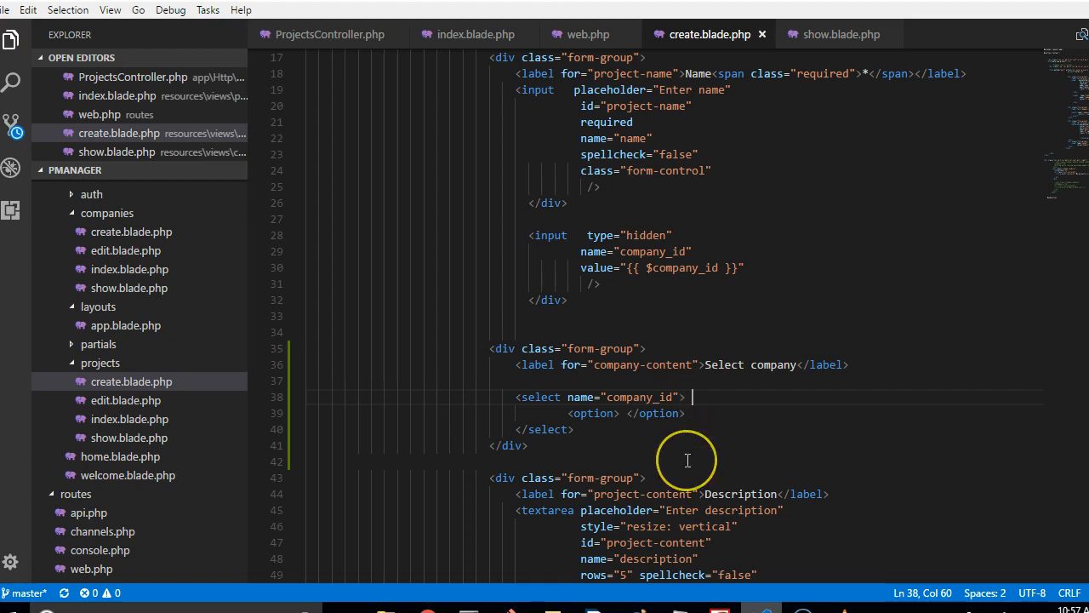
{"action": "scroll", "scroll_direction": "down", "scroll_amount": 3}
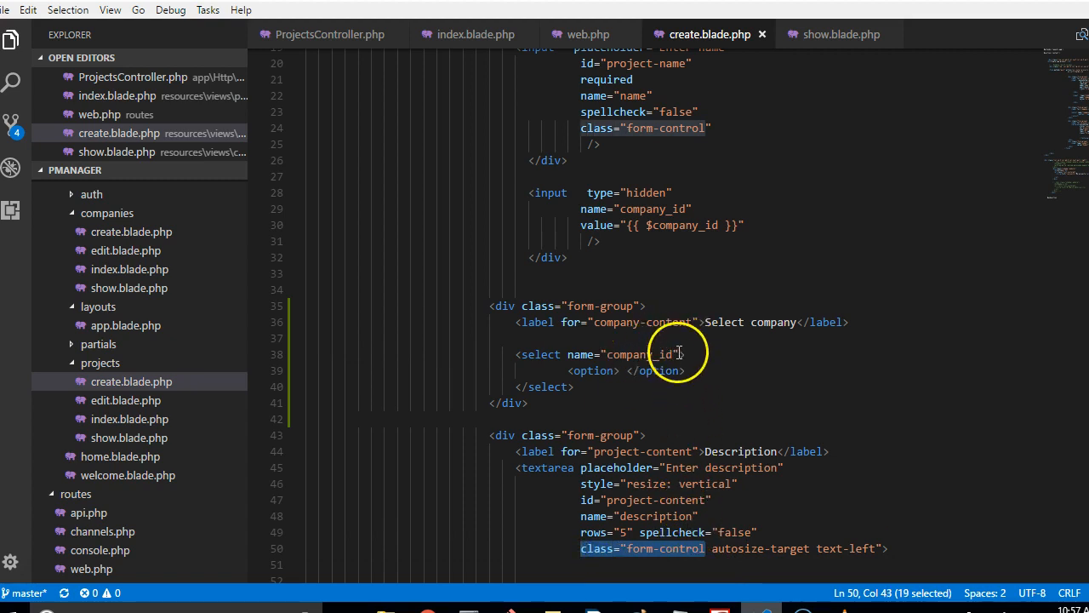
{"action": "type", "text": "class=\"form-control\""}
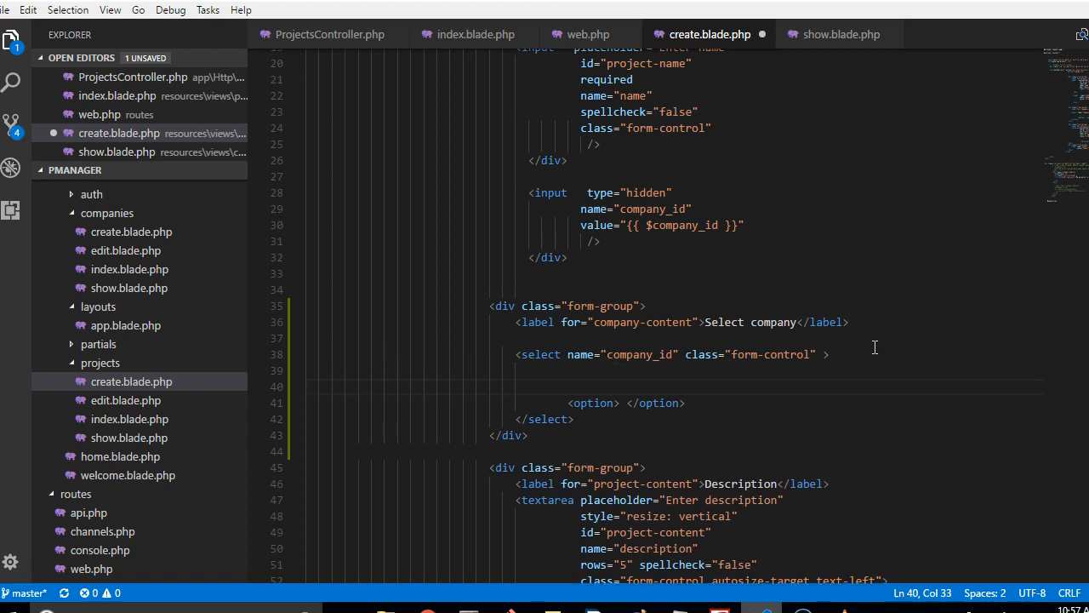
{"action": "type", "text": "@foreach("}
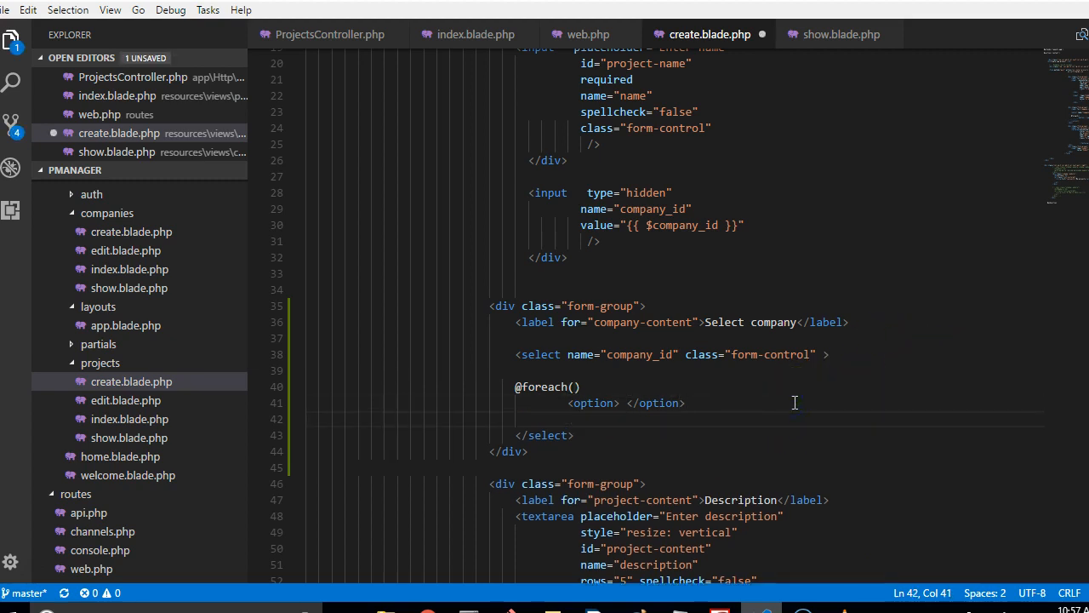
{"action": "type", "text": "@endfo"}
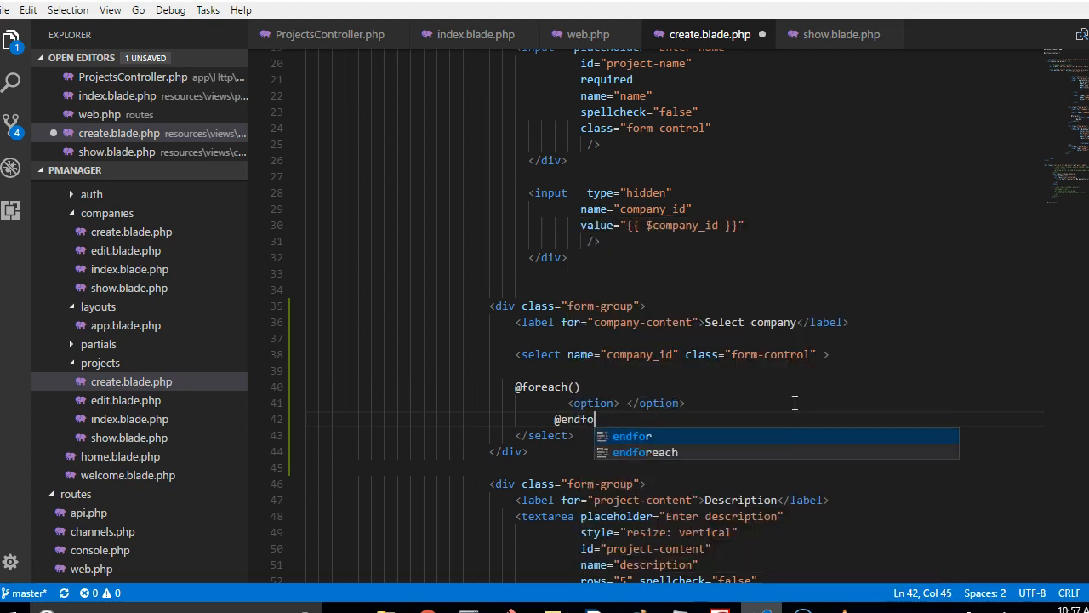
{"action": "type", "text": "reach"}
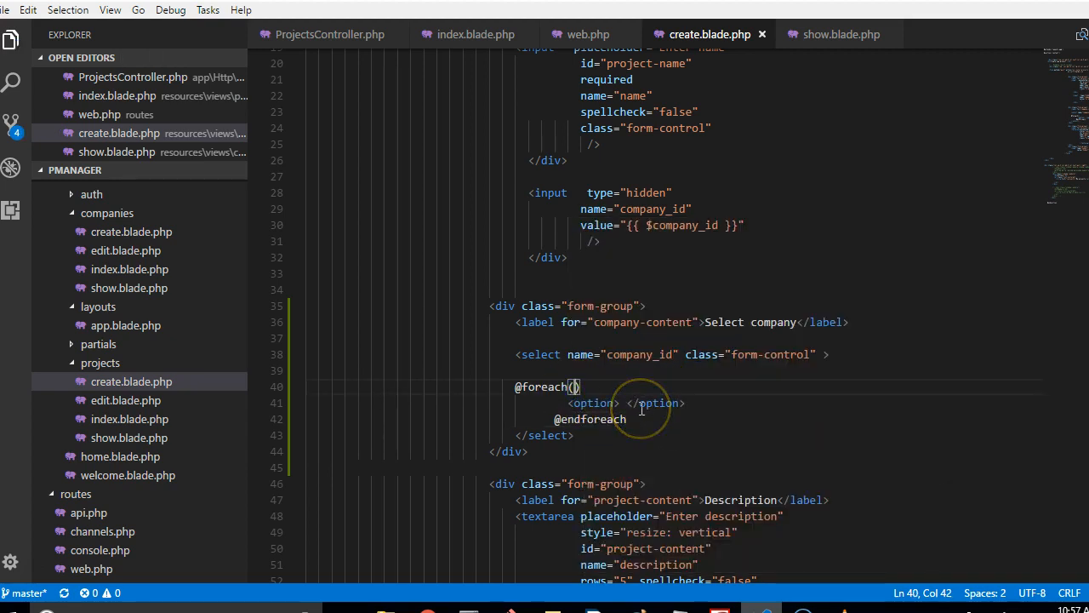
{"action": "type", "text": "$companies a"}
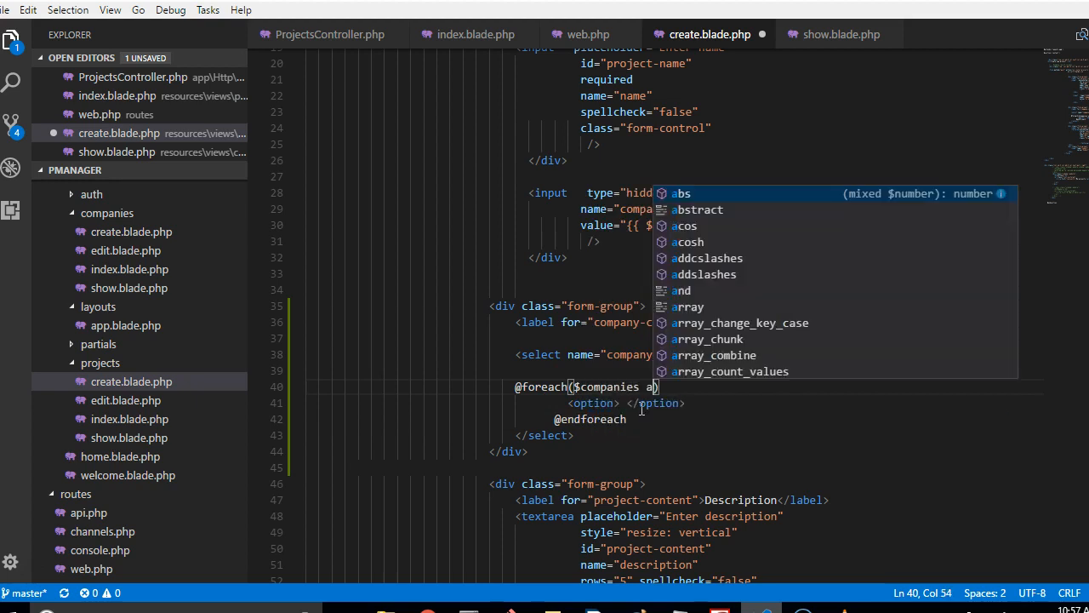
{"action": "type", "text": "as $compa"}
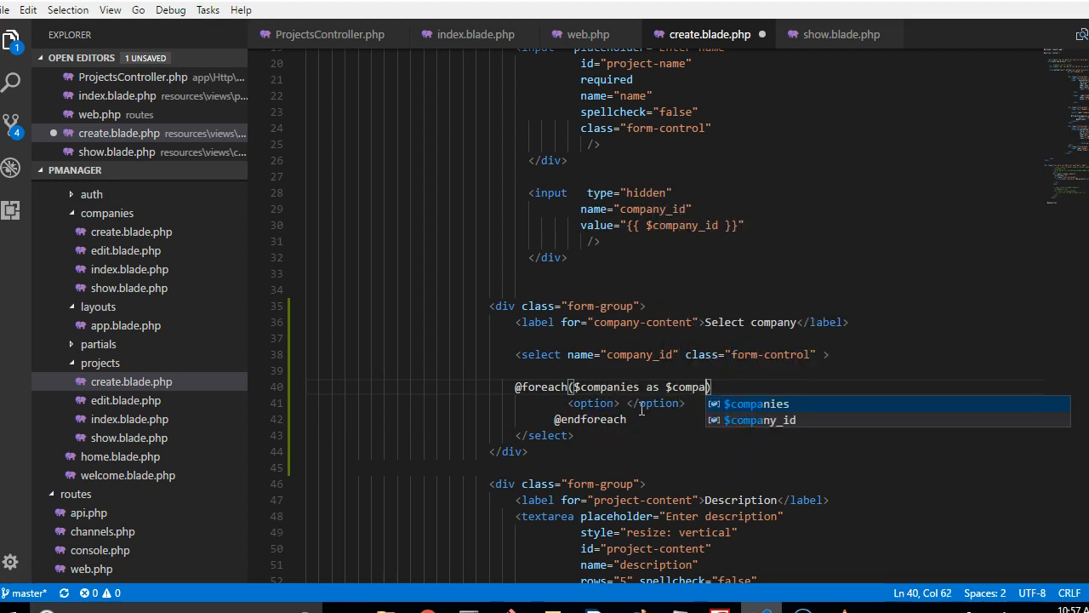
{"action": "type", "text": "ny"}
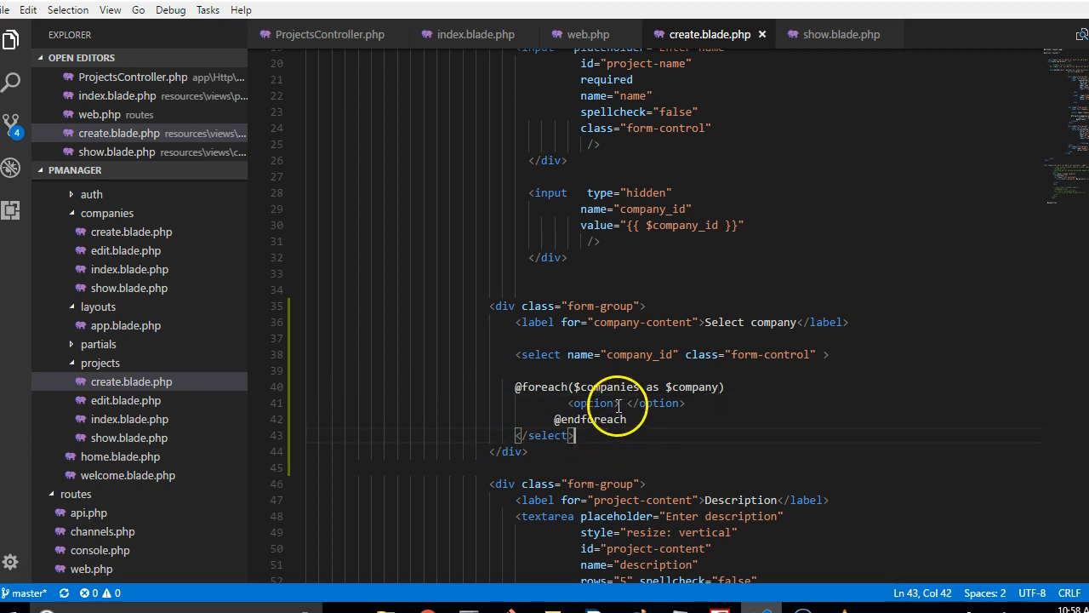
Set each option's value to {{$company->id}} and its text to {{$company->name}}.
{"action": "type", "text": "v"}
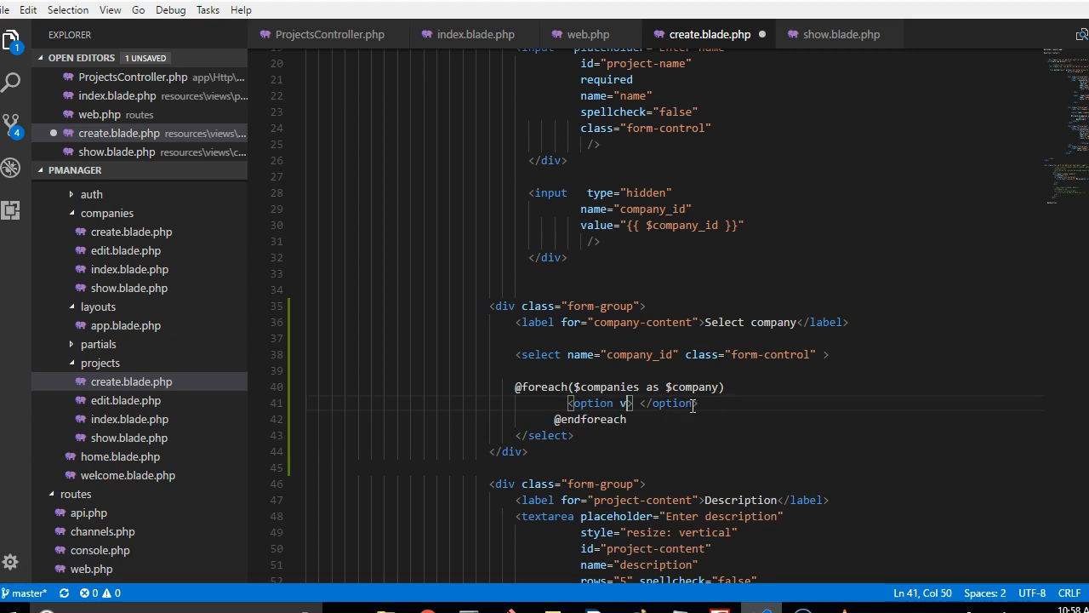
{"action": "type", "text": "value=\"\">"}
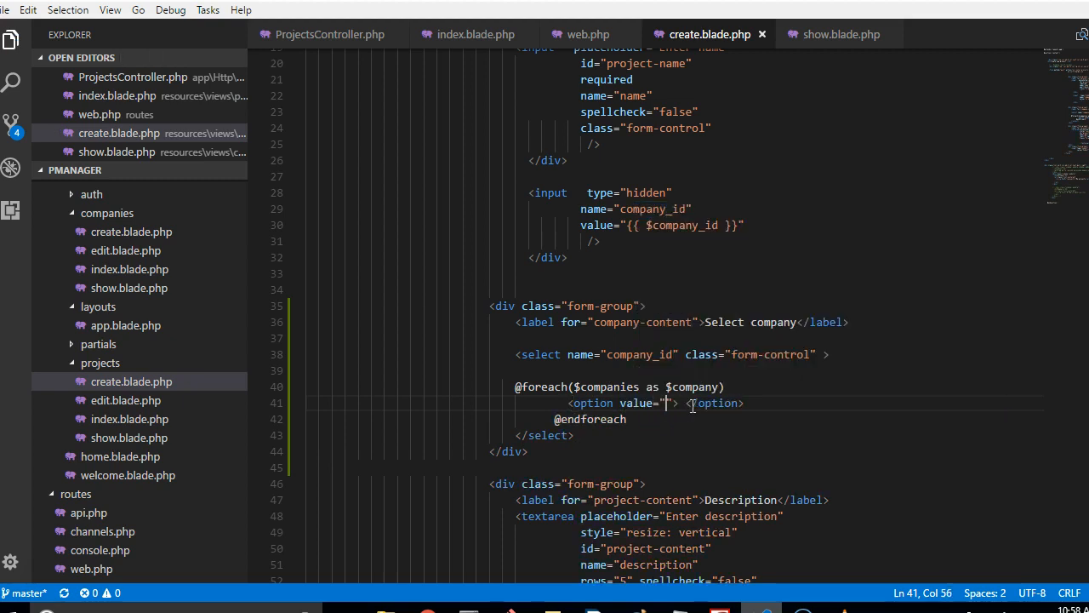
{"action": "type", "text": "{{"}
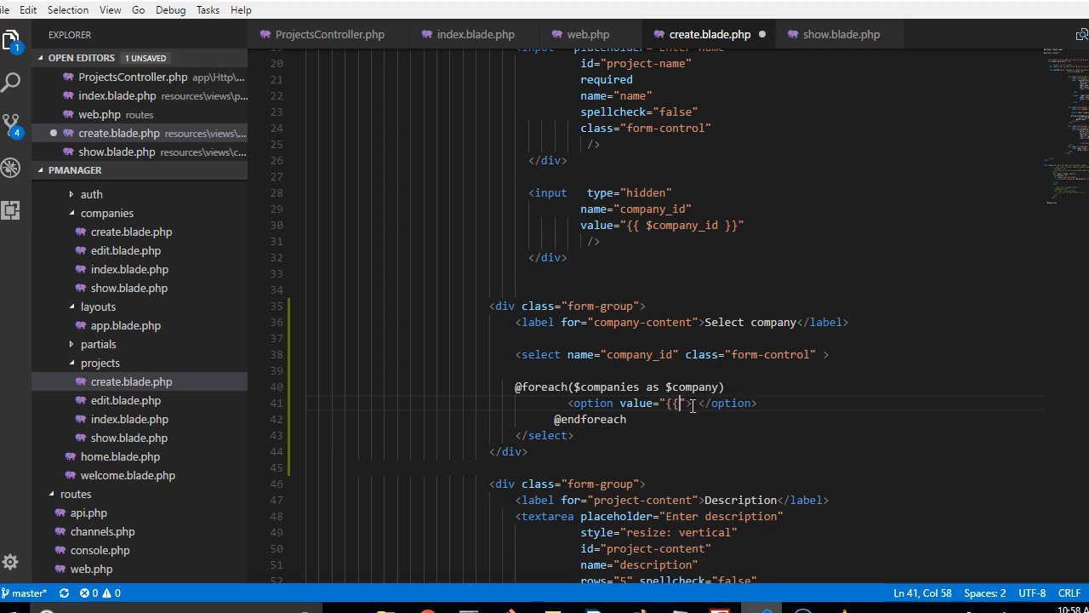
{"action": "type", "text": "}}"}
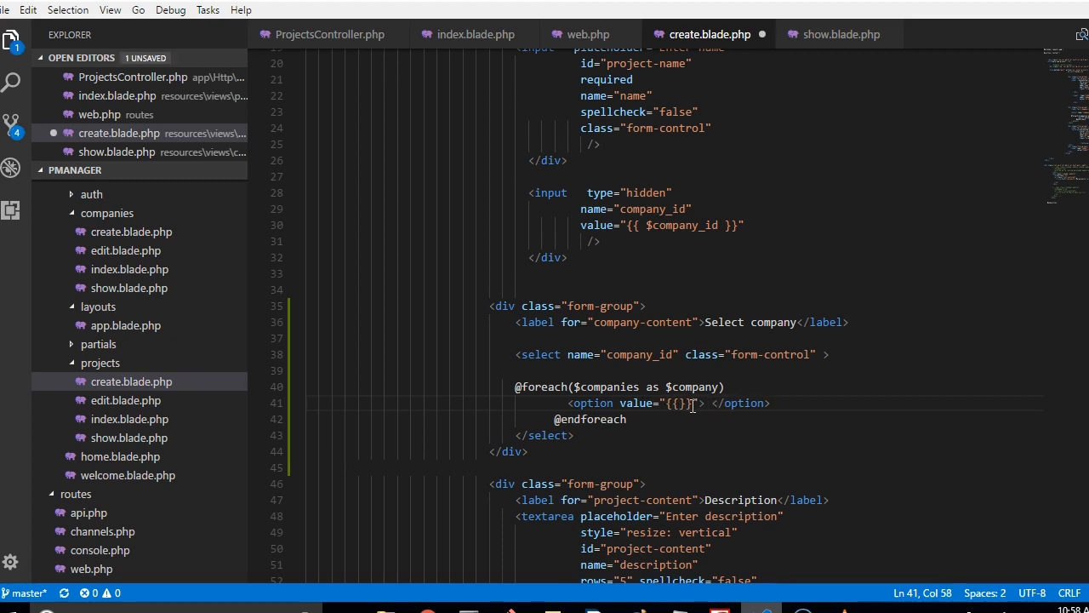
{"action": "type", "text": "$company->id"}
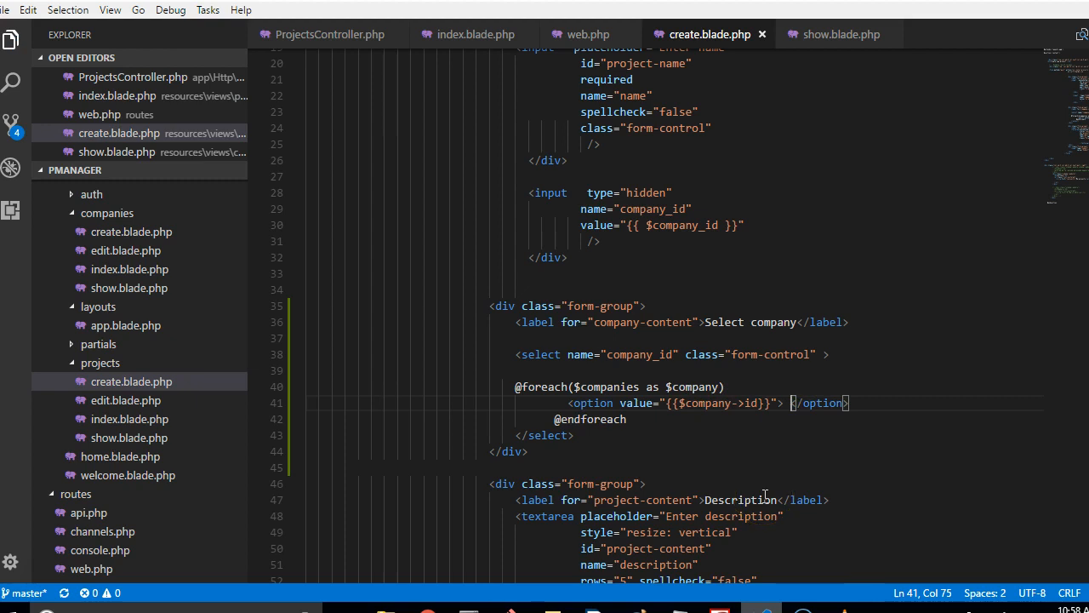
{"action": "type", "text": "{{"}
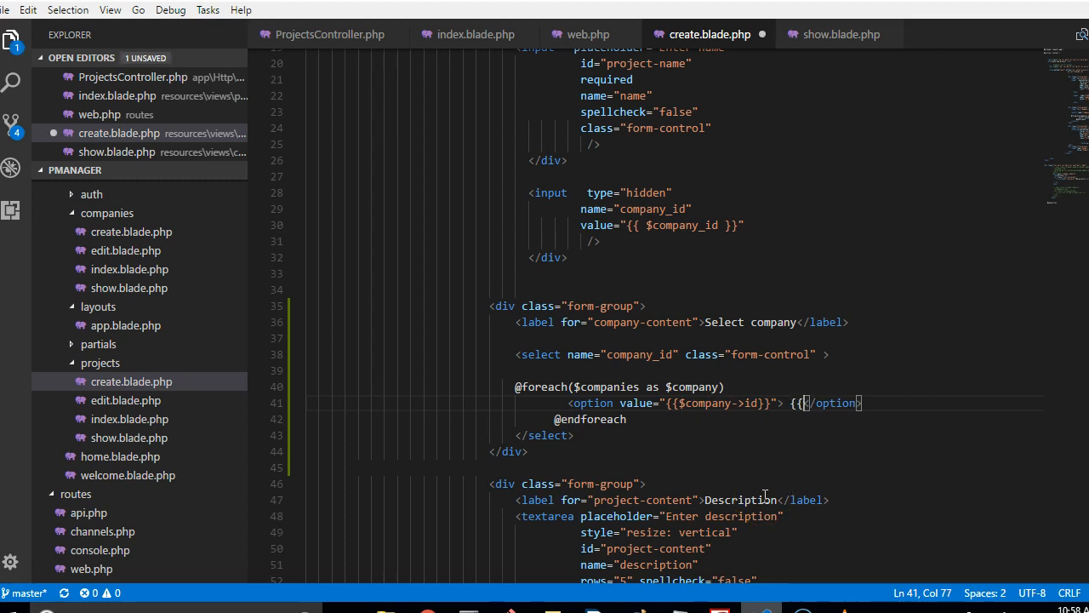
{"action": "type", "text": "$company->name"}
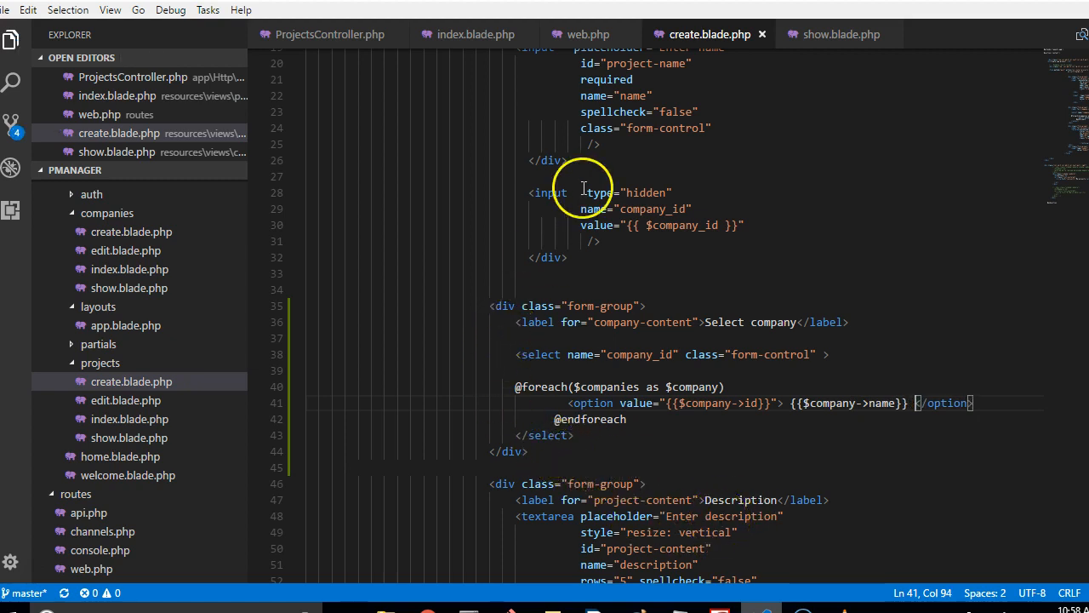
{"action": "left_click", "coordinate": [327, 34]}
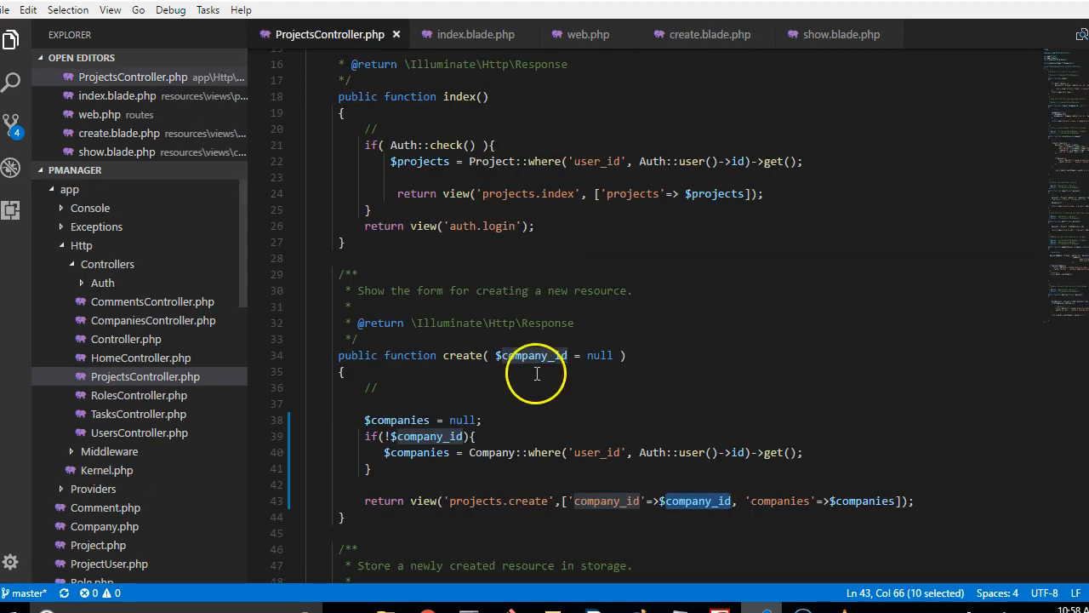
{"action": "left_click", "coordinate": [832, 501]}
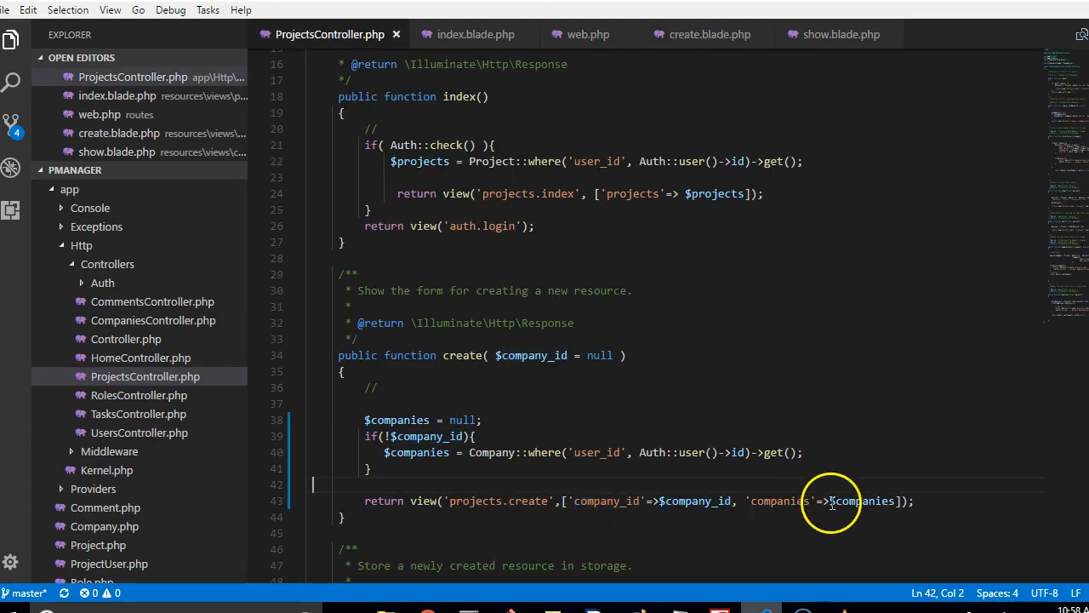
{"action": "double_click", "coordinate": [865, 500]}
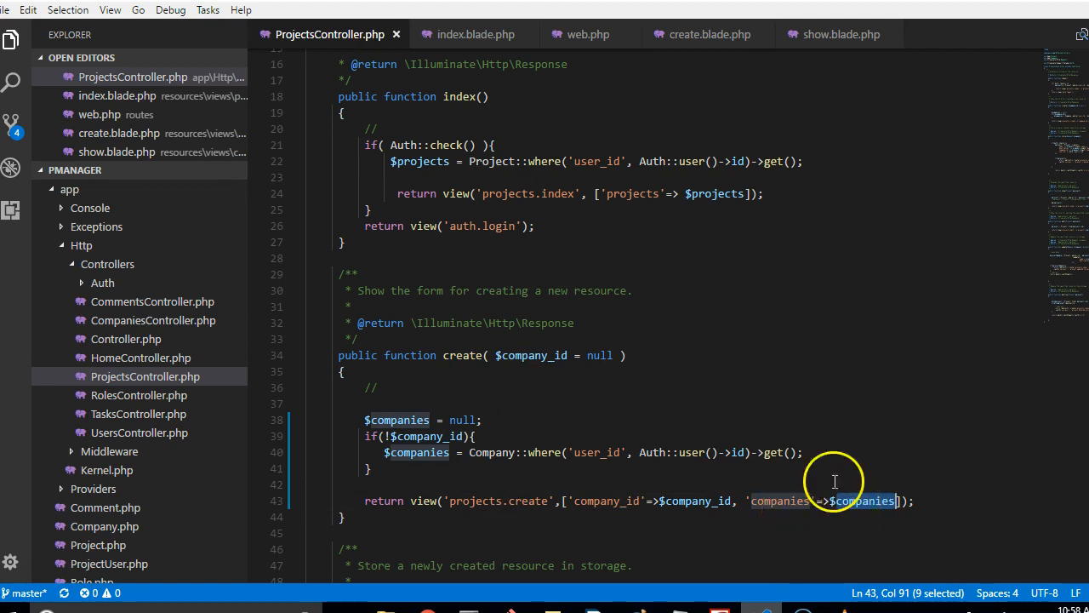
{"action": "mouse_move", "coordinate": [706, 34]}
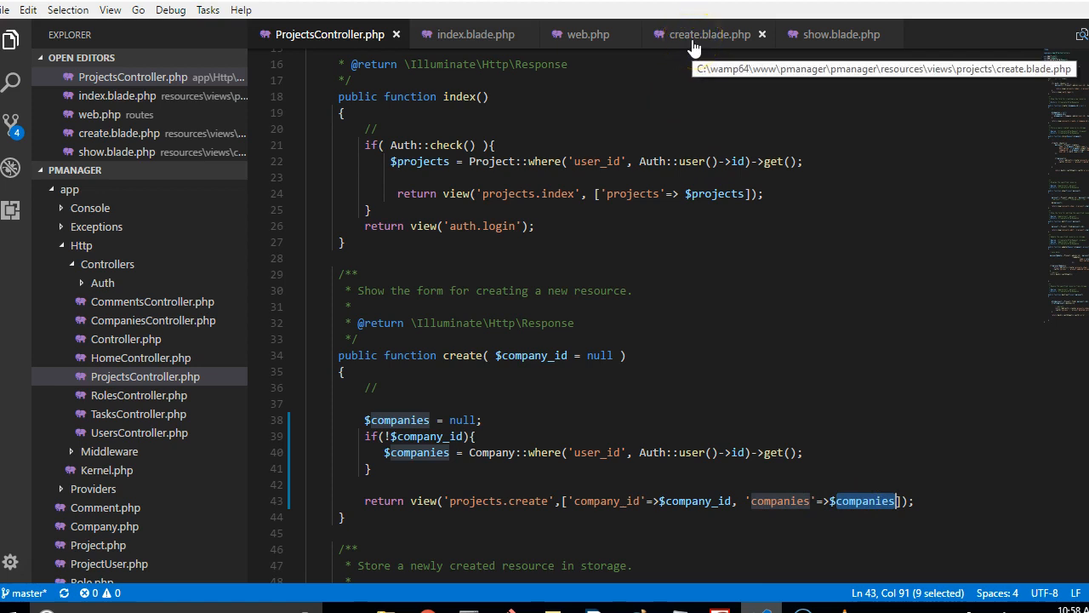
{"action": "left_click", "coordinate": [473, 34]}
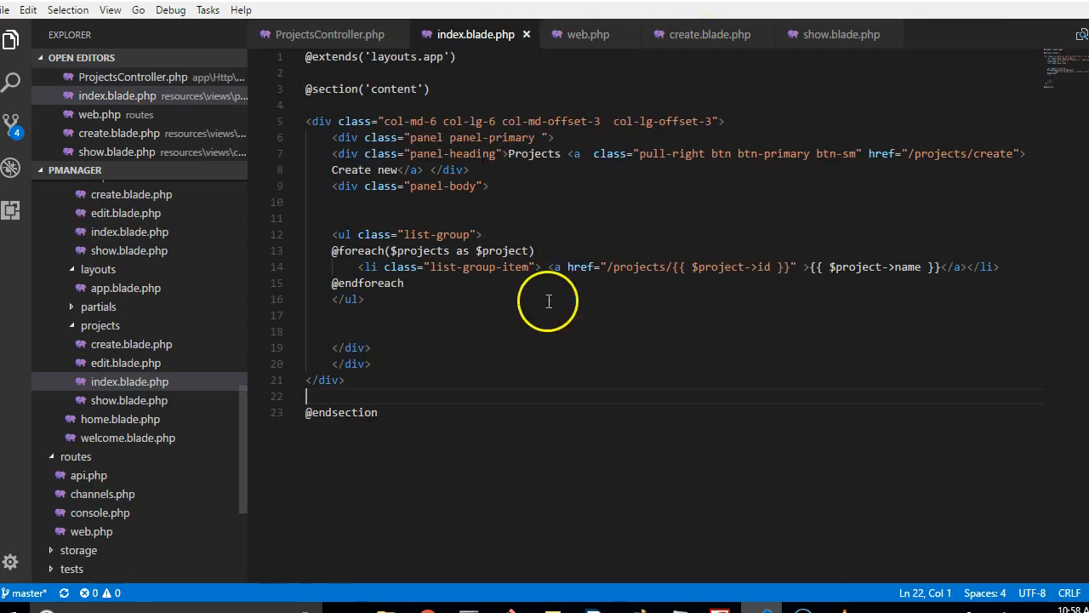
{"action": "left_click", "coordinate": [708, 34]}
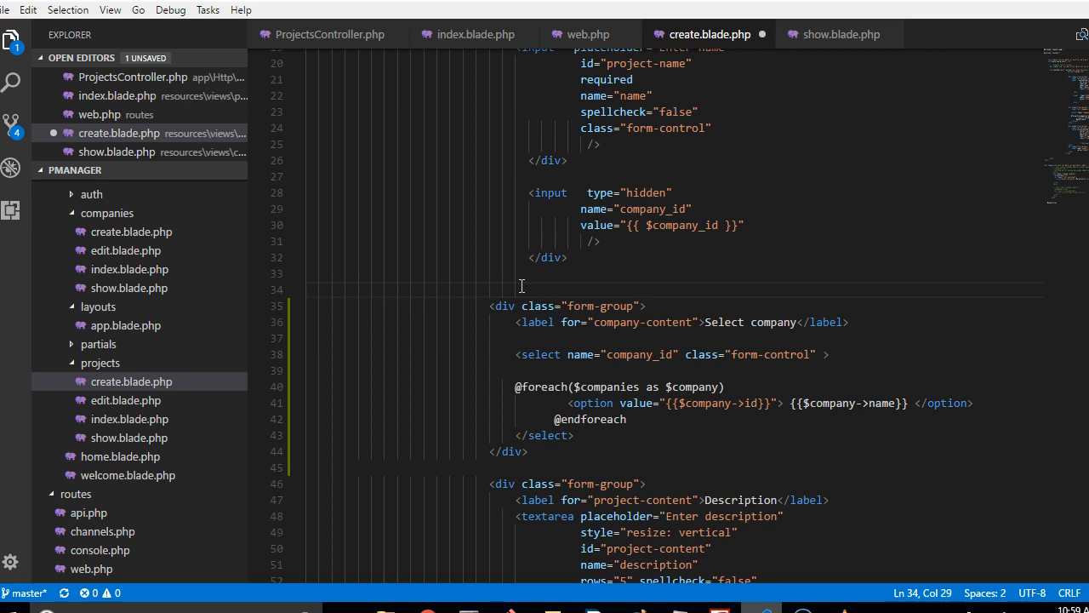
{"action": "type", "text": "@if"}
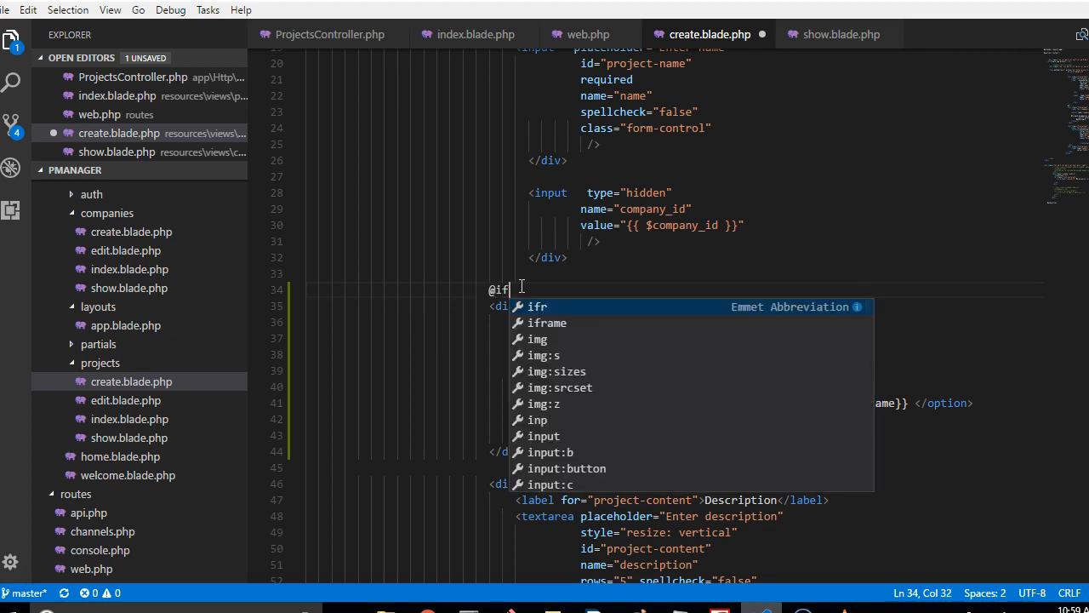
{"action": "type", "text": "()"}
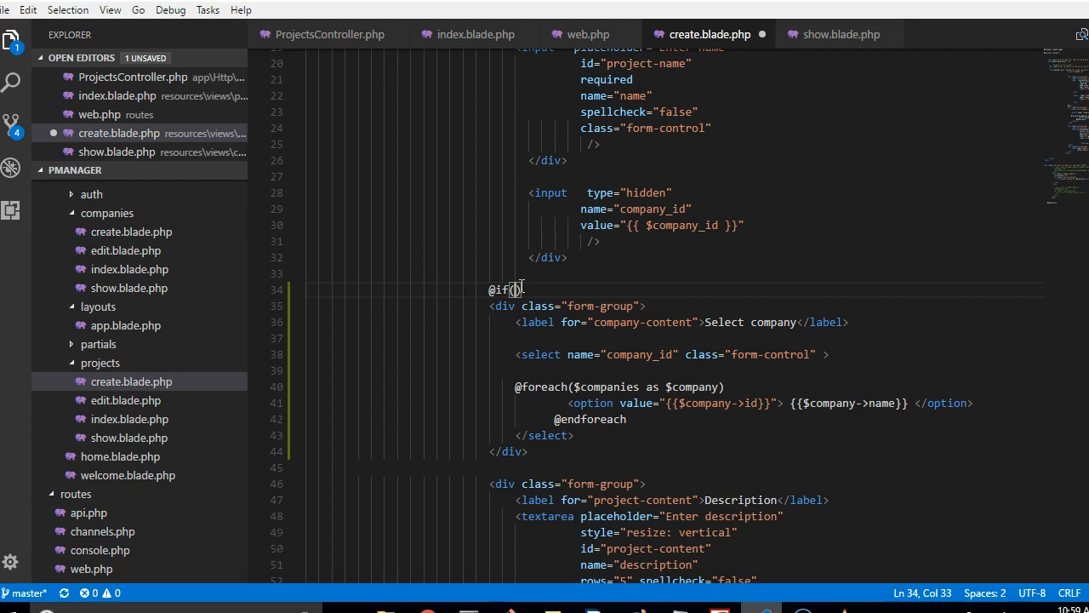
{"action": "type", "text": "$"}
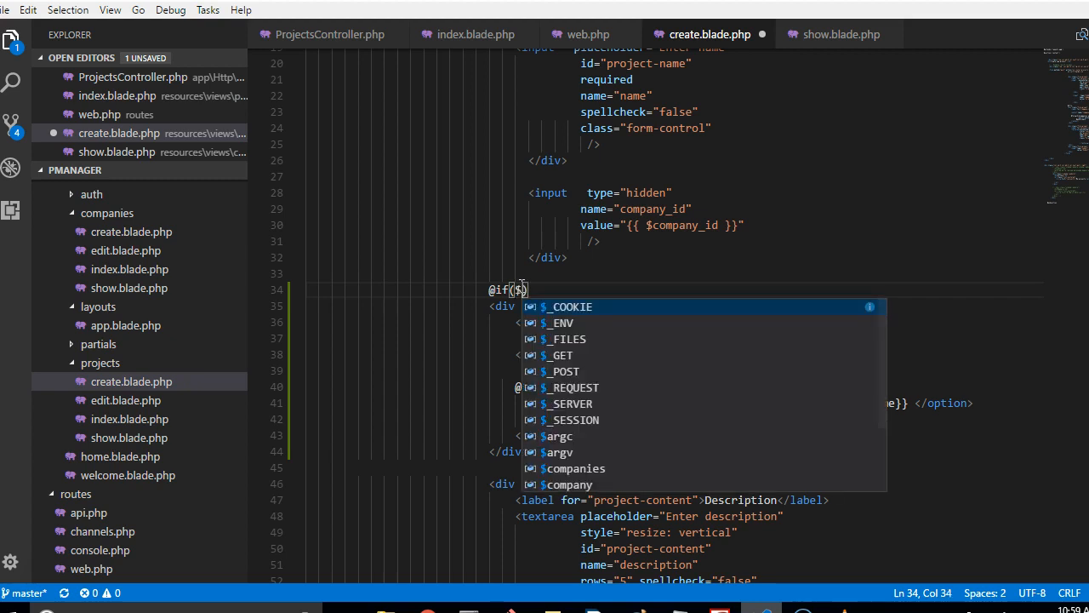
{"action": "type", "text": "companies"}
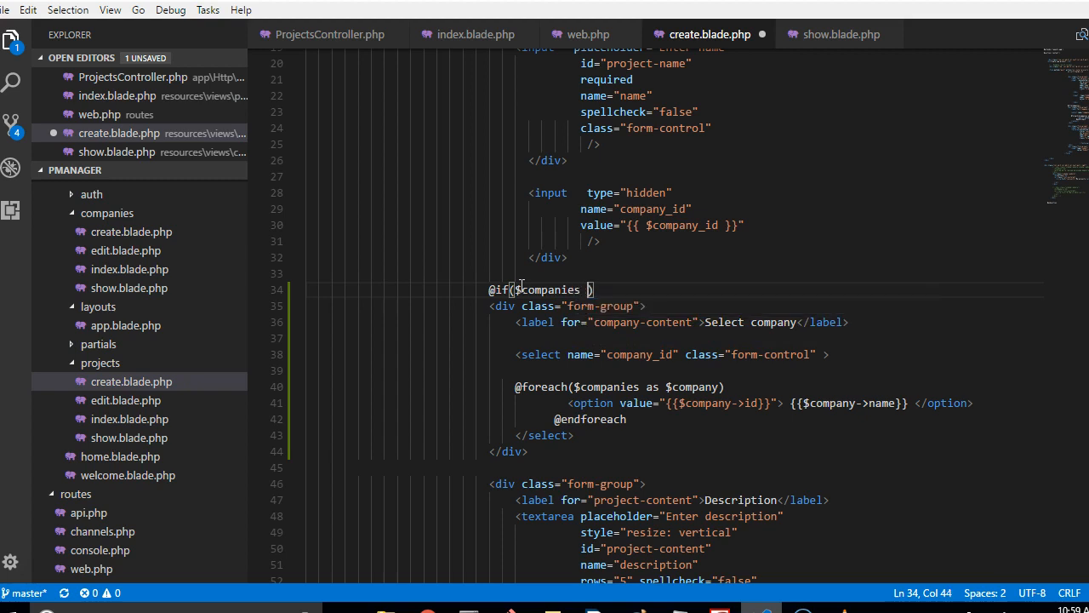
{"action": "type", "text": "!="}
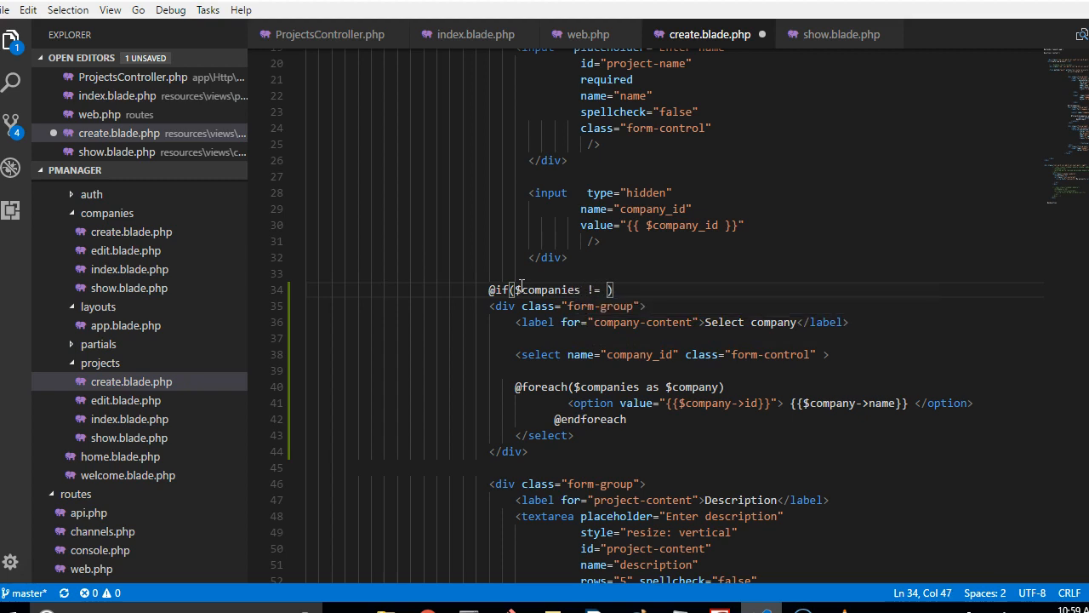
{"action": "type", "text": "null"}
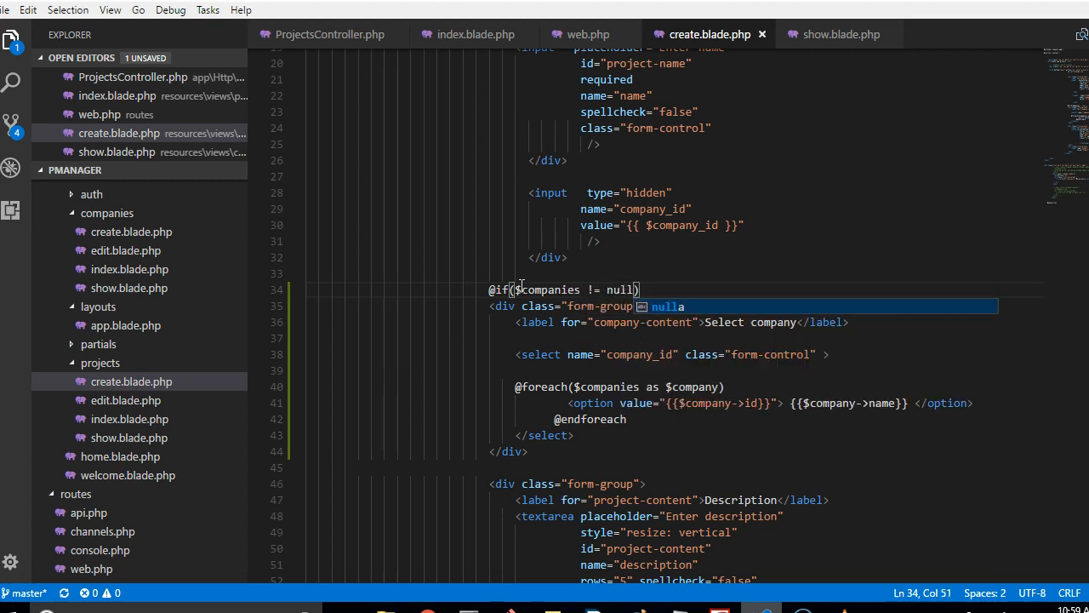
{"action": "mouse_move", "coordinate": [533, 459]}
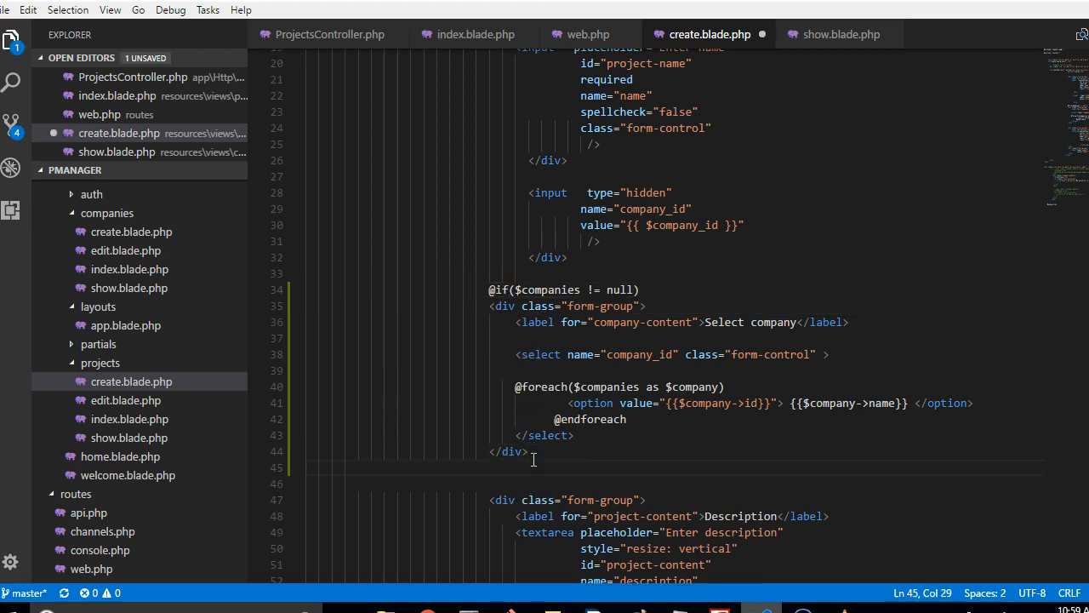
{"action": "type", "text": "@"}
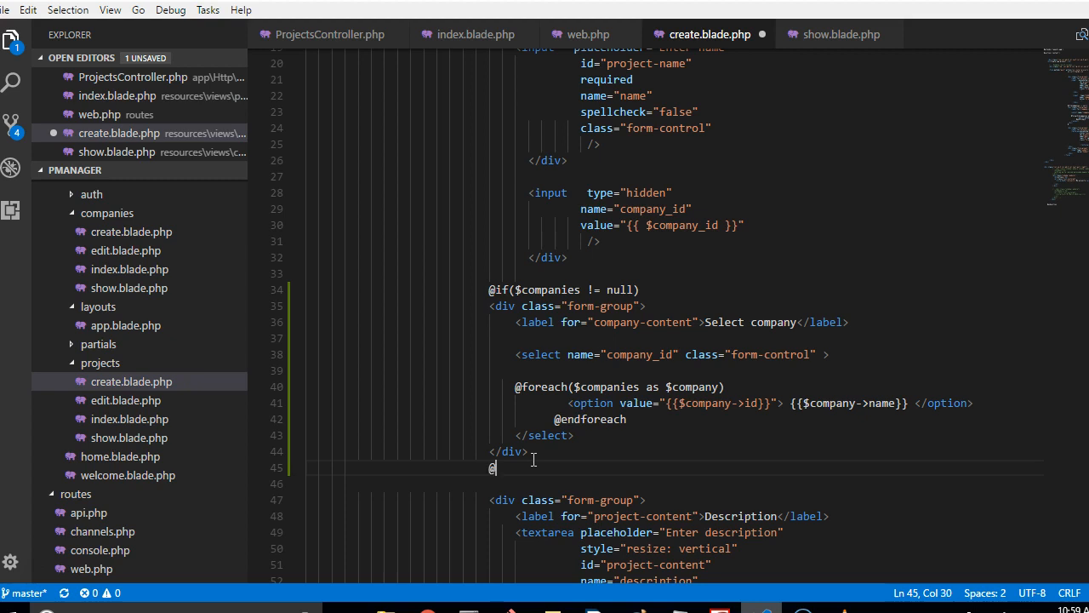
{"action": "type", "text": "endif"}
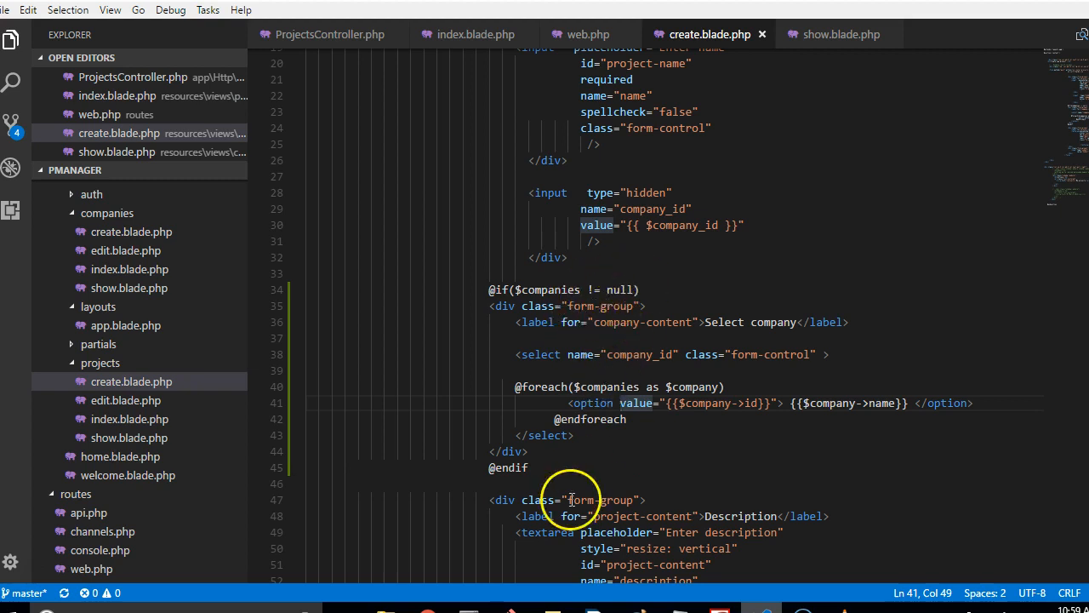
{"action": "mouse_move", "coordinate": [427, 609]}
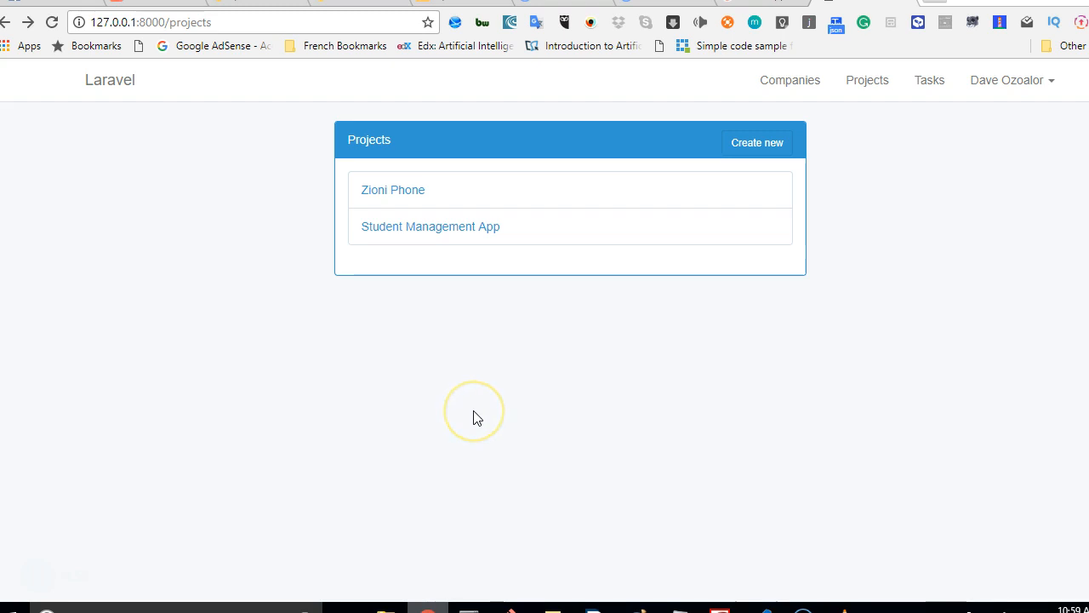
Reload the projects page in Chrome and open the Create new project form.
{"action": "right_click", "coordinate": [477, 412]}
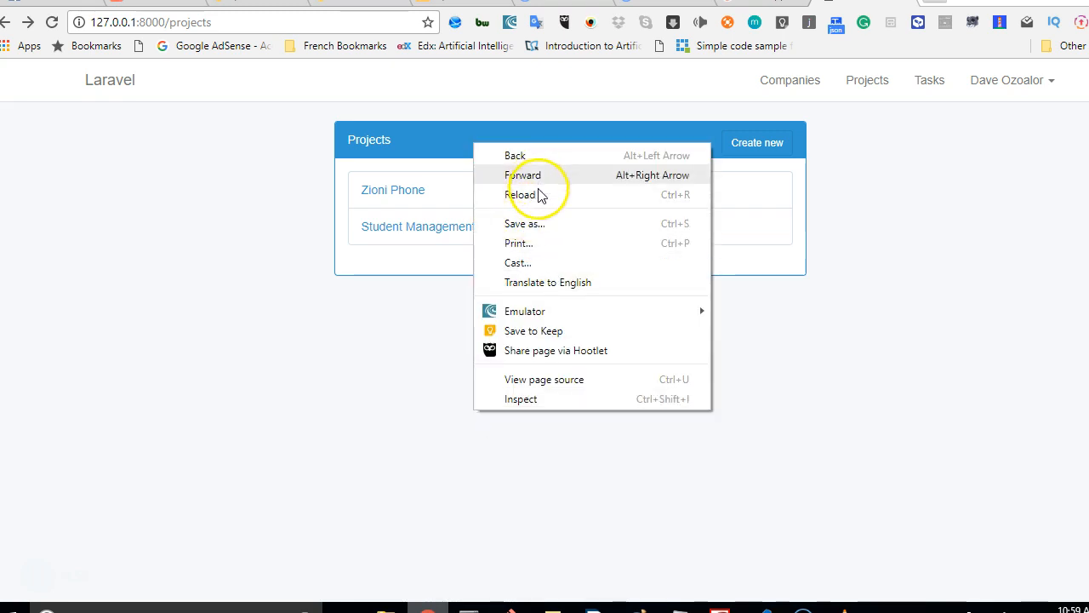
{"action": "left_click", "coordinate": [521, 194]}
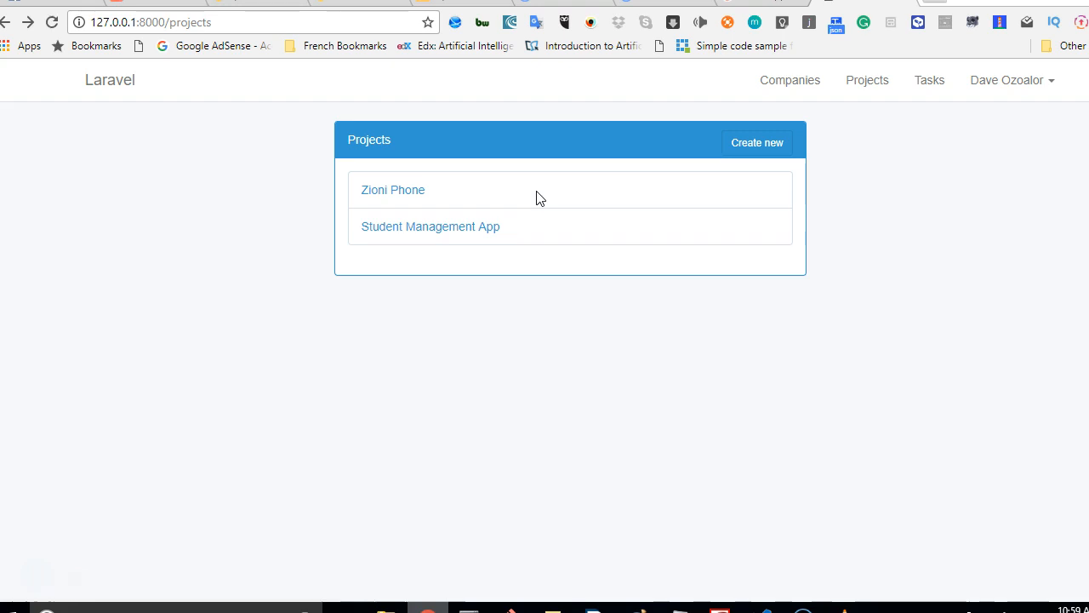
{"action": "left_click", "coordinate": [756, 142]}
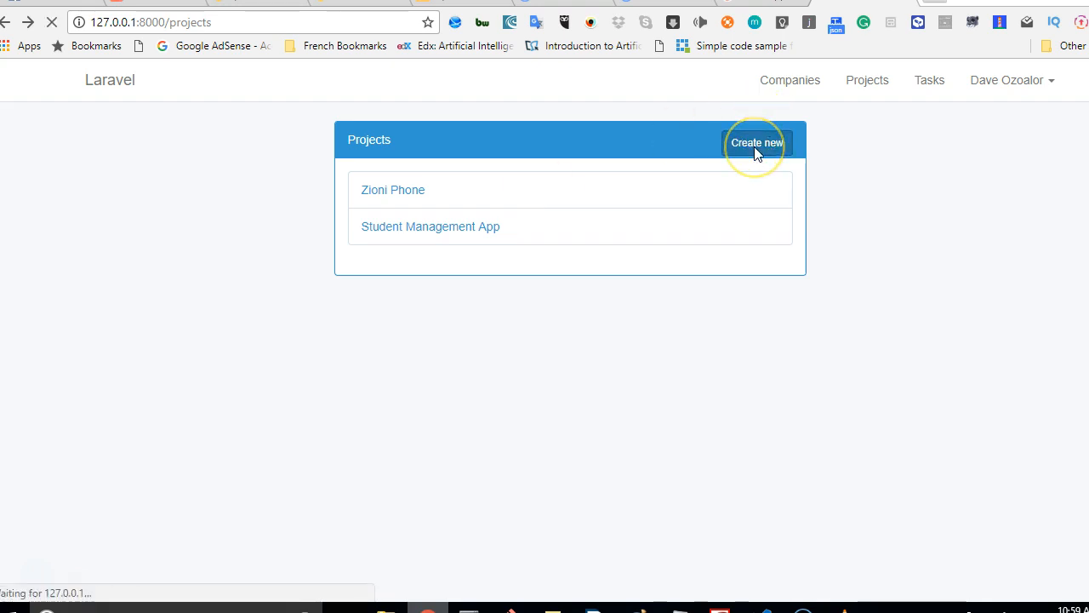
{"action": "left_click", "coordinate": [755, 142]}
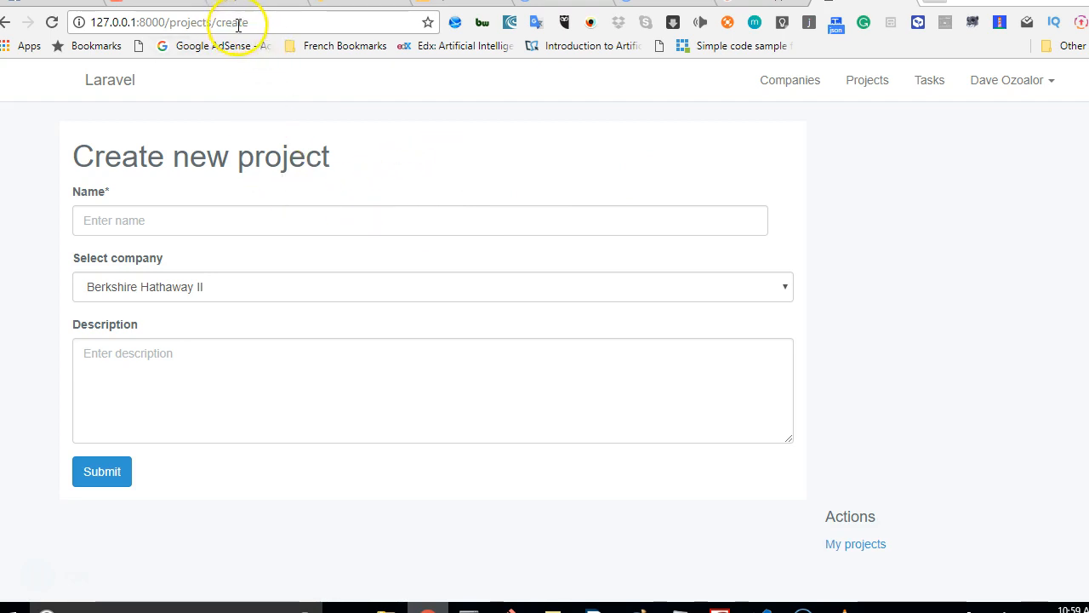
{"action": "mouse_move", "coordinate": [217, 286]}
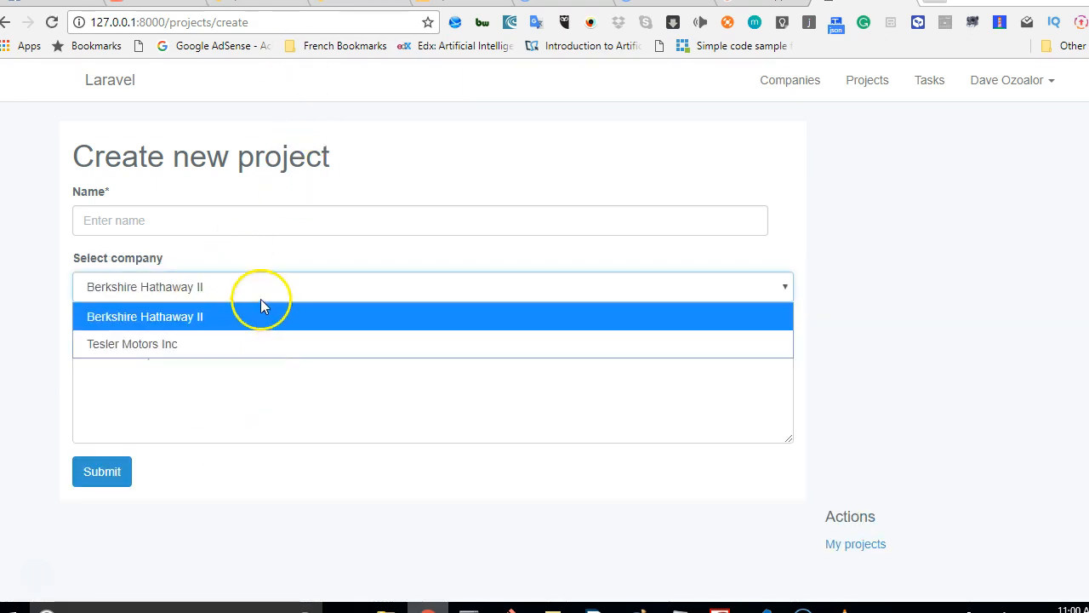
{"action": "mouse_move", "coordinate": [800, 221]}
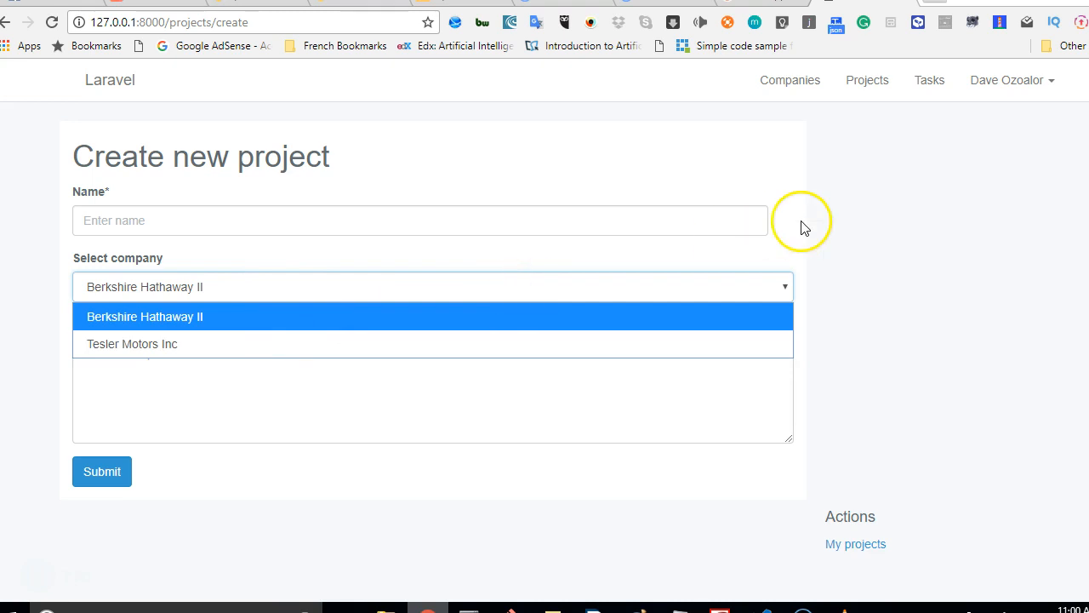
{"action": "left_click", "coordinate": [144, 317]}
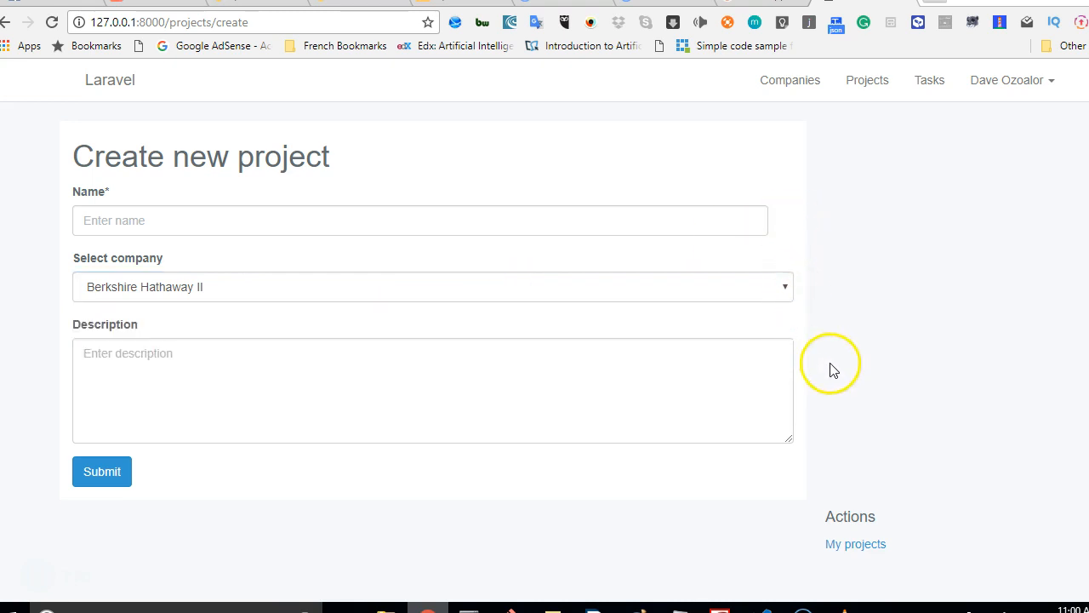
{"action": "mouse_move", "coordinate": [191, 414]}
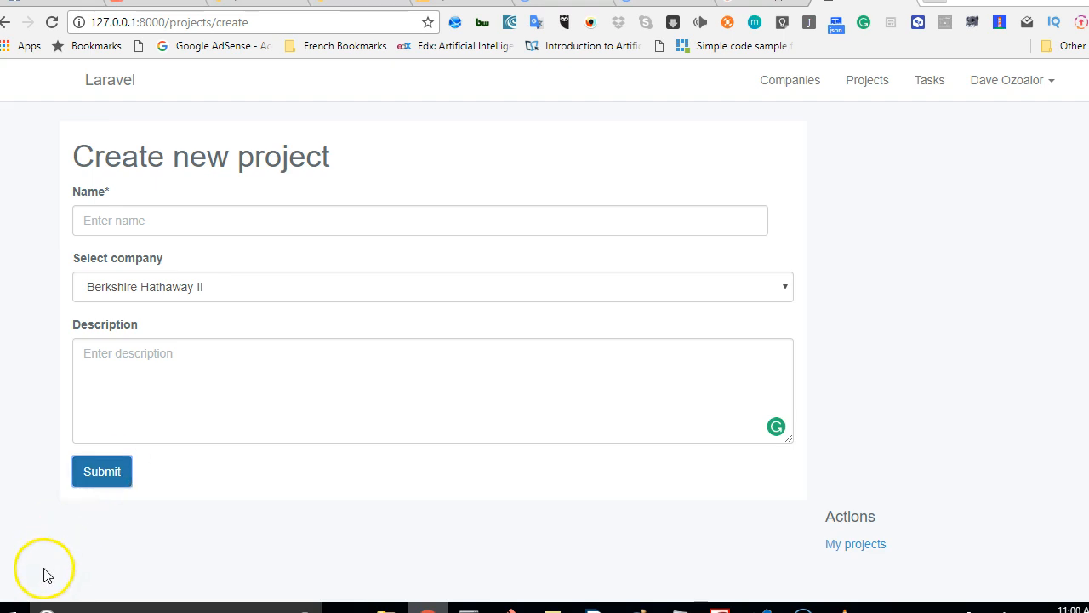
{"action": "mouse_move", "coordinate": [885, 14]}
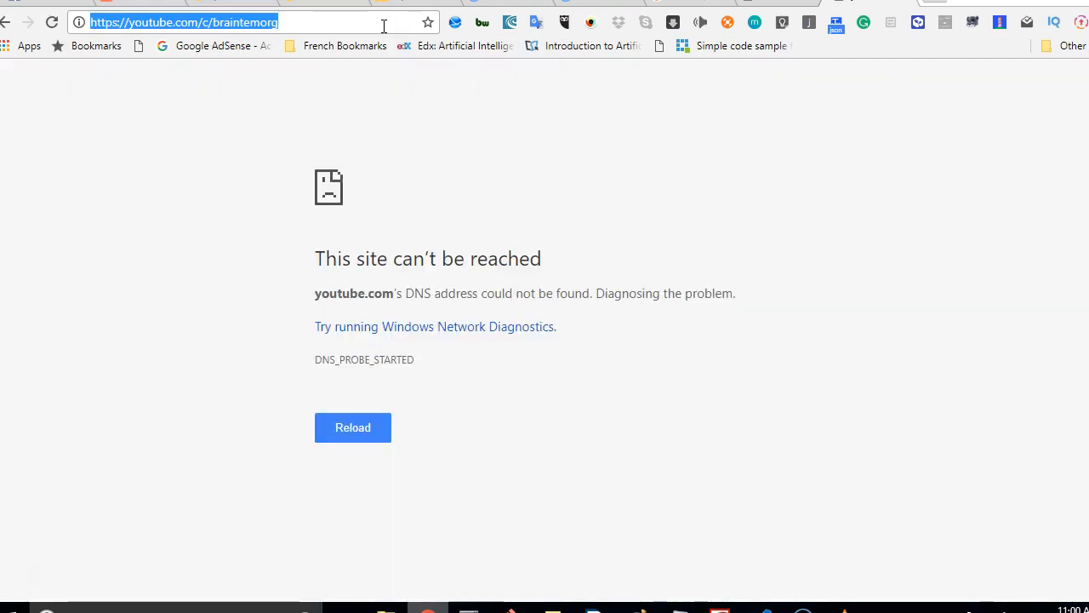
Load the YouTube channel address in Chrome, which shows a no-internet error page.
{"action": "left_click", "coordinate": [352, 427]}
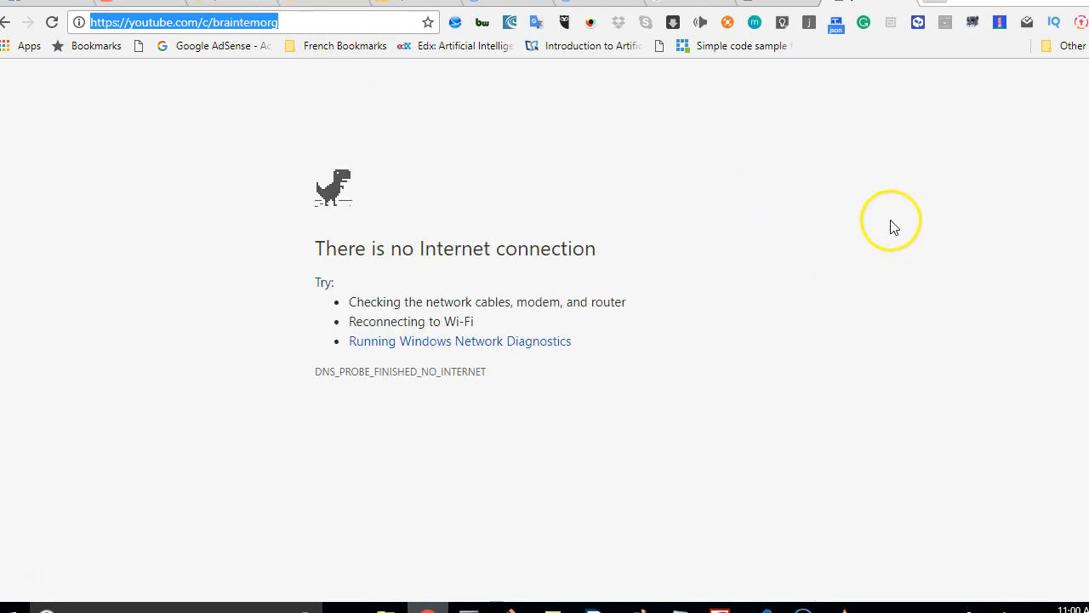
{"action": "mouse_move", "coordinate": [227, 397]}
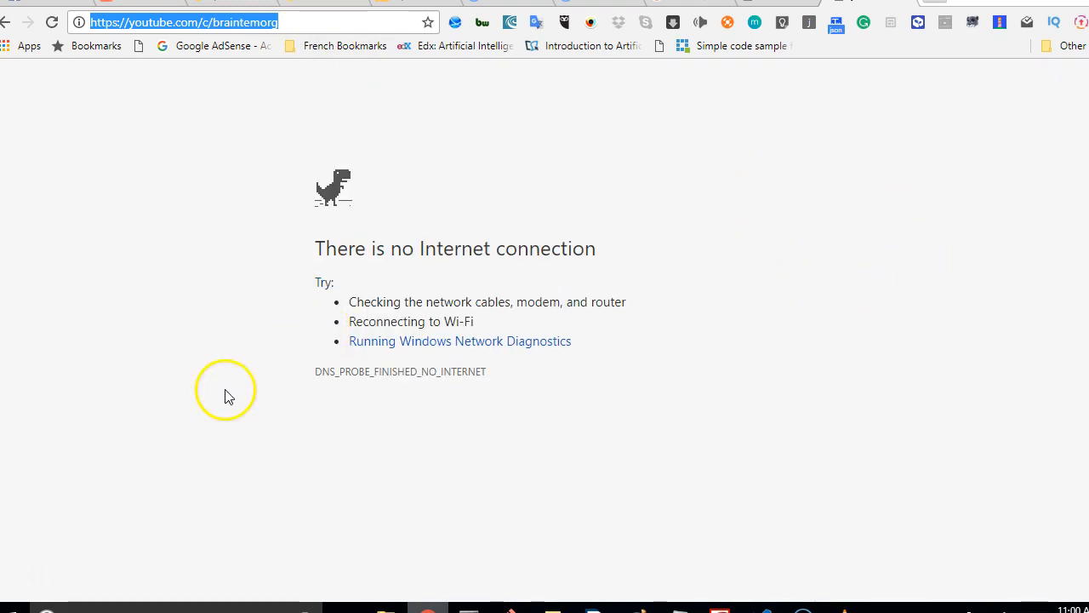